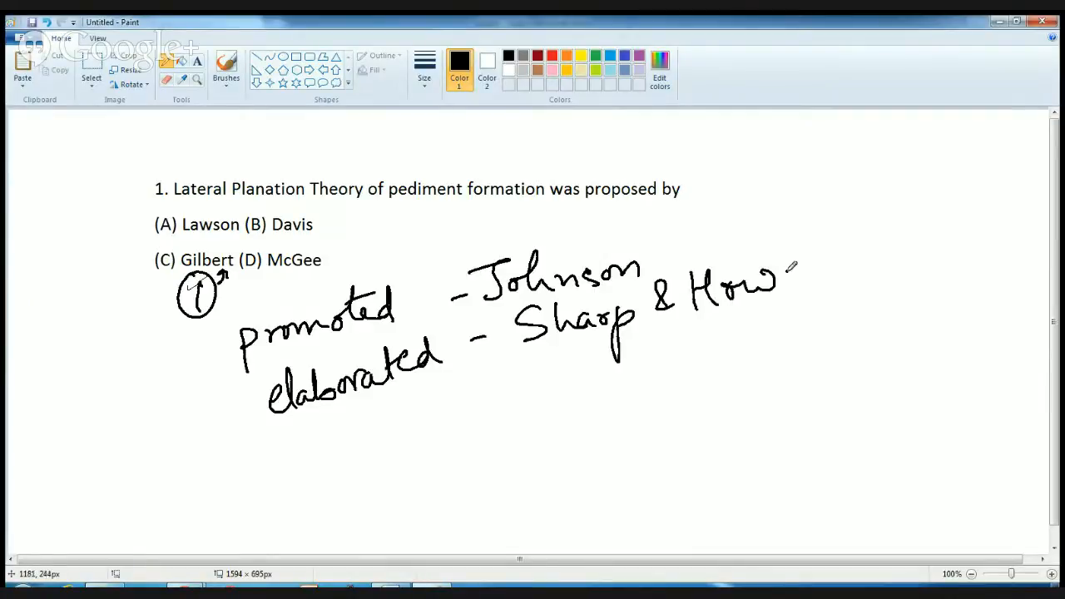
- Complete the 'Howard.' note with a closing brace, then request a new image to trigger the save prompt
left_click_drag(790, 266, 907, 308)
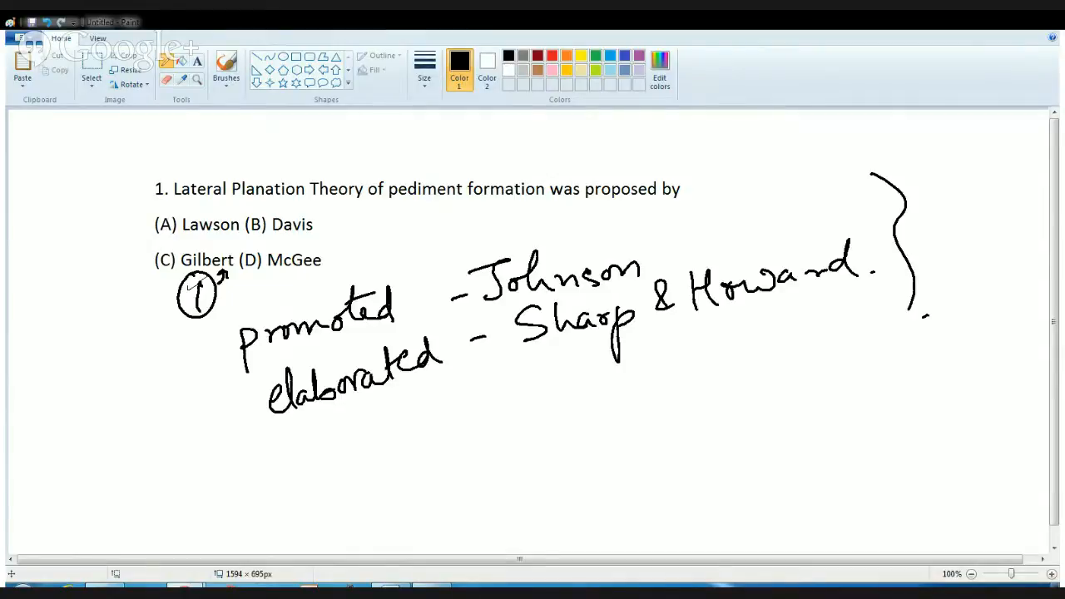
left_click(1041, 21)
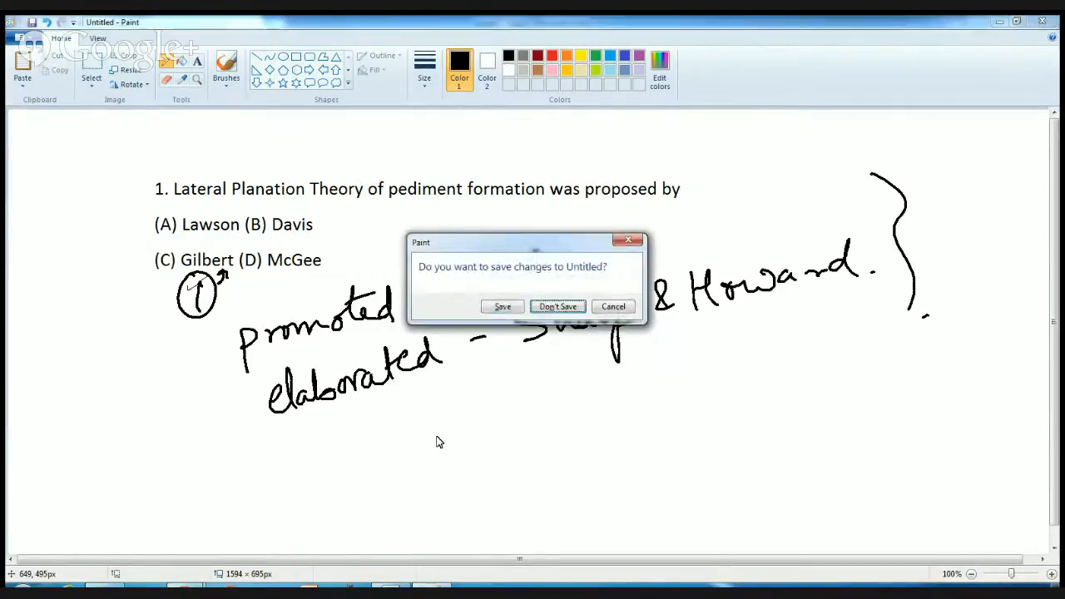
- Discard question 1, underline 'geography', and draw arrows Physical geography→Strahler and Essays in Geomorphology→Dury
left_click(558, 306)
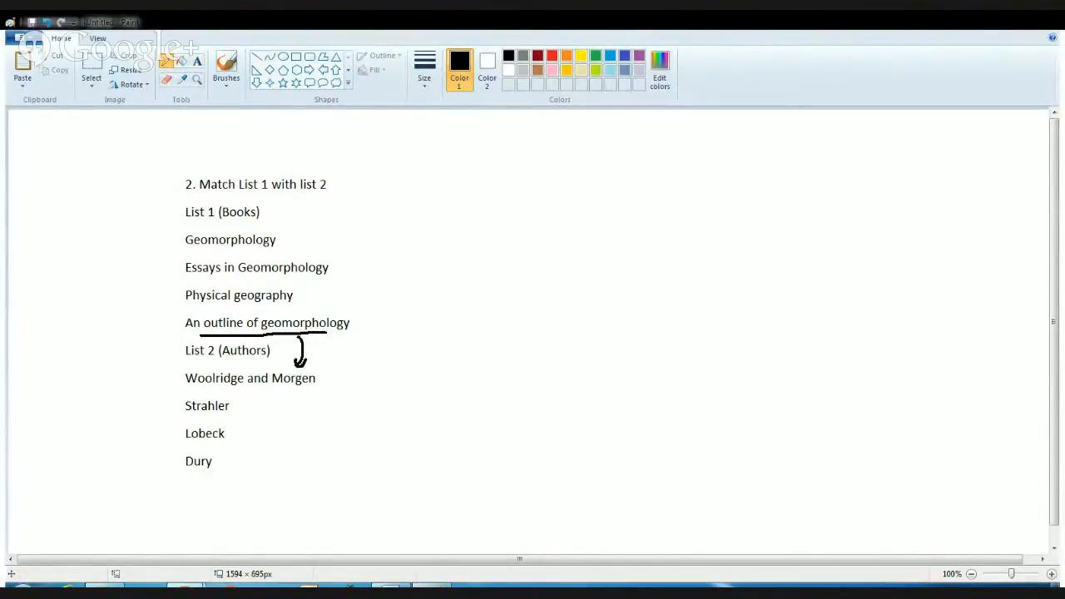
left_click_drag(237, 315, 275, 307)
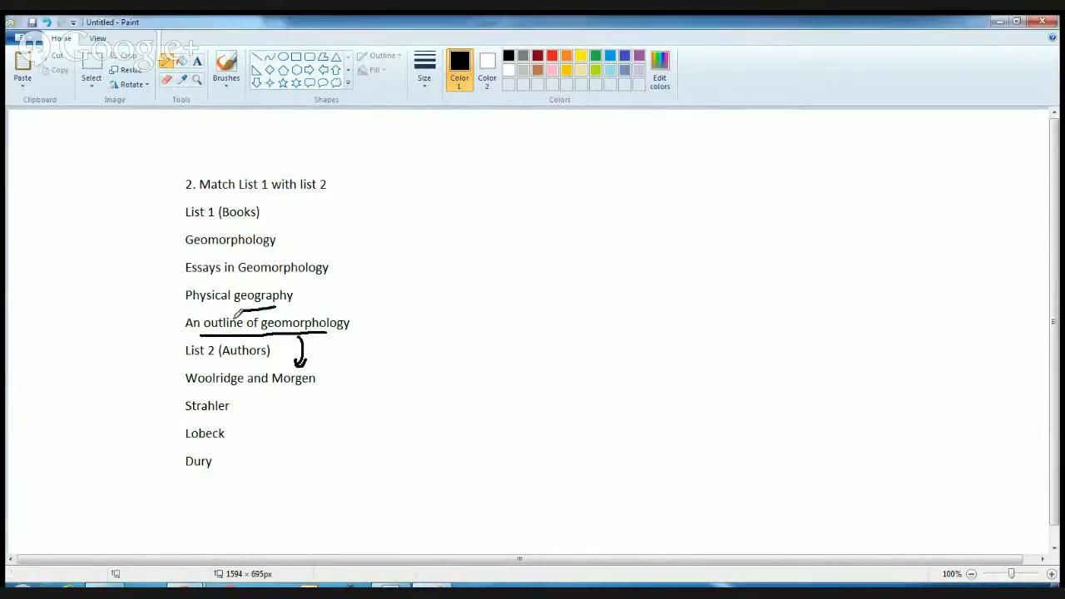
left_click_drag(180, 296, 175, 404)
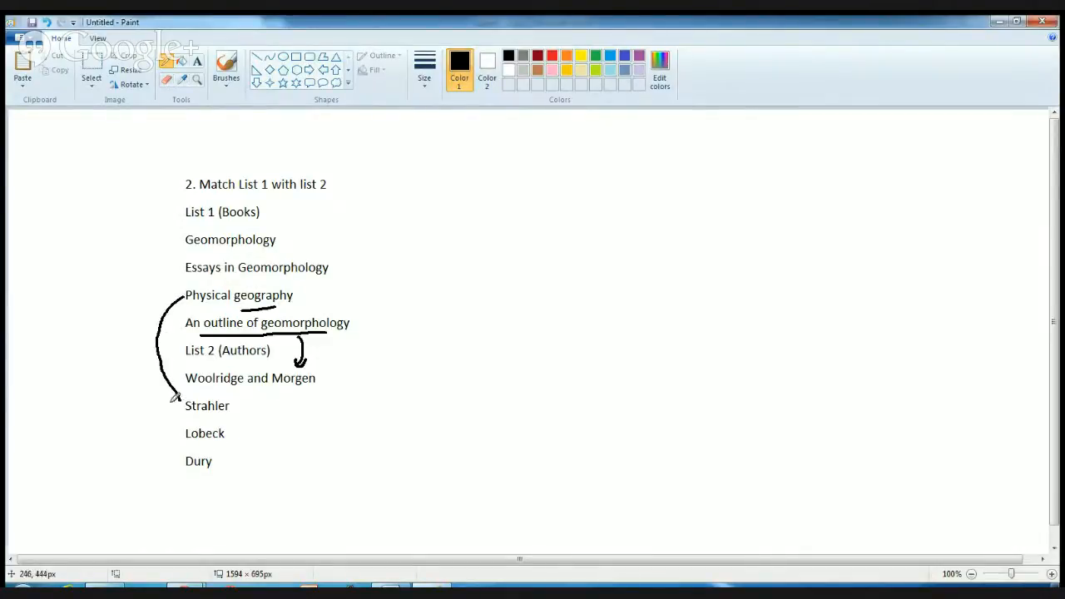
left_click_drag(170, 383, 177, 400)
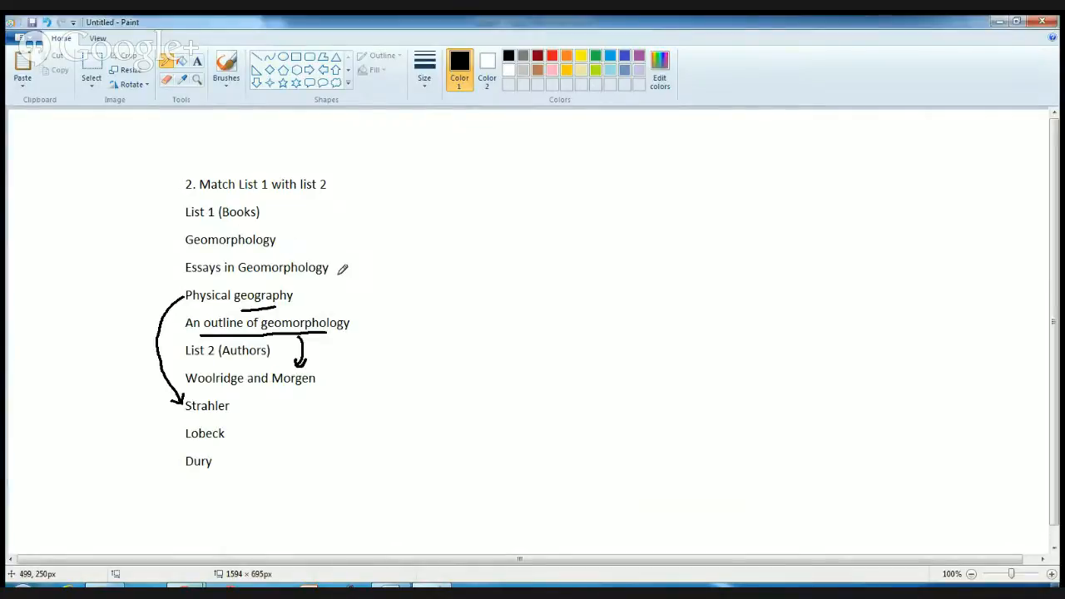
left_click_drag(329, 268, 233, 463)
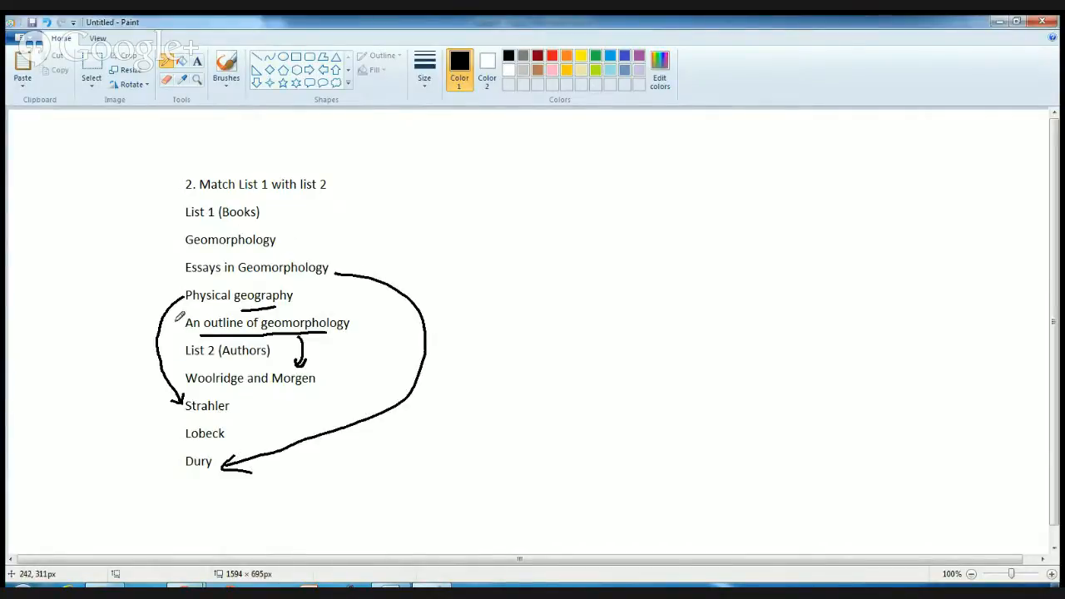
left_click_drag(180, 242, 120, 404)
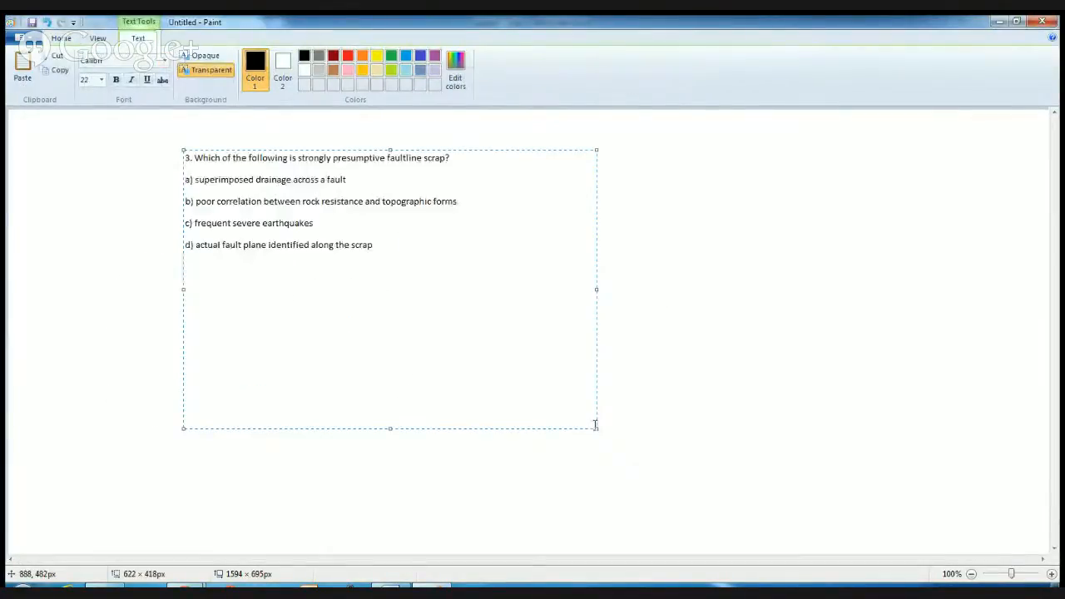
- Commit the question 3 text, underline 'faultline scrap' and write SR over HR with a small sketch
key("ctrl+a")
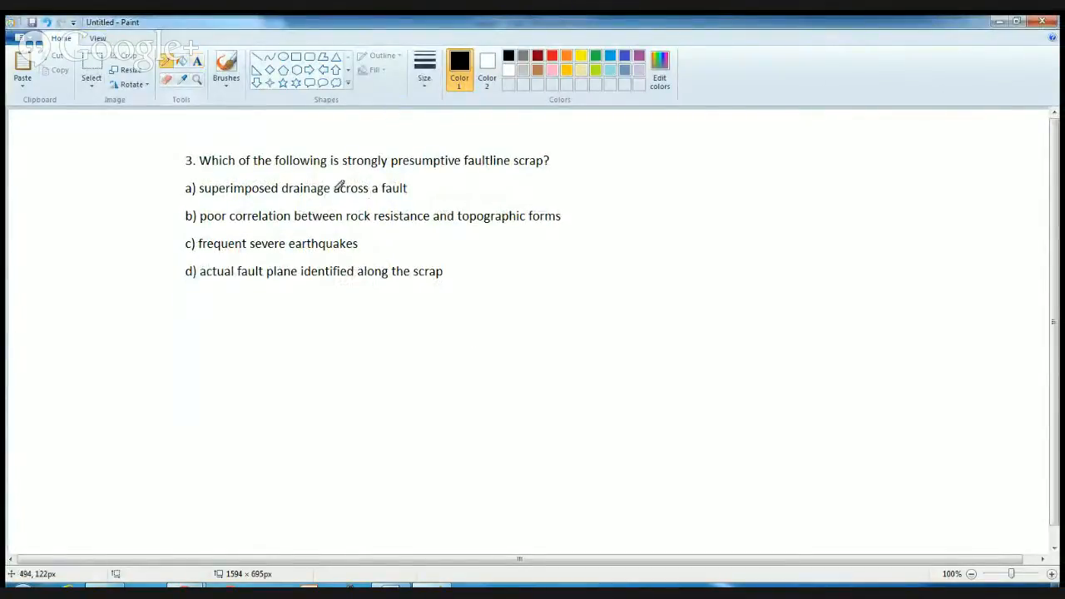
left_click_drag(473, 177, 546, 173)
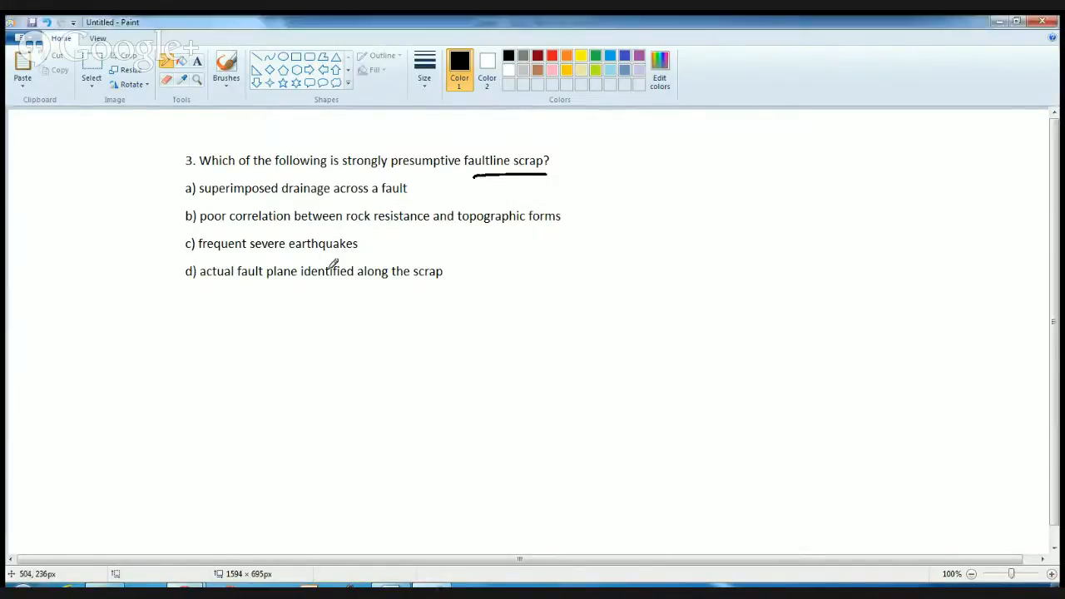
left_click_drag(541, 320, 608, 332)
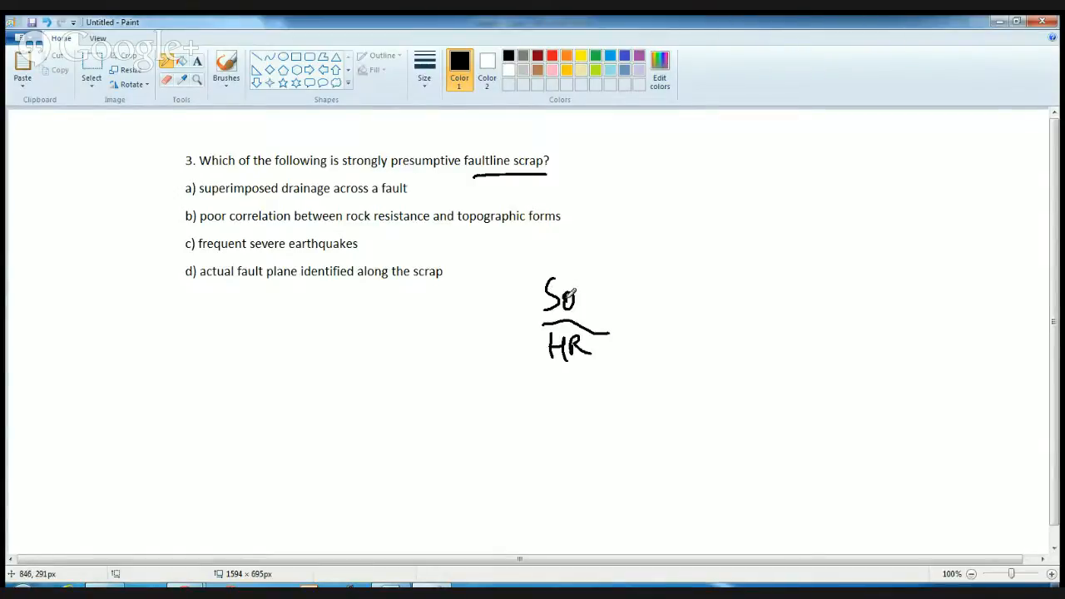
left_click_drag(549, 299, 607, 333)
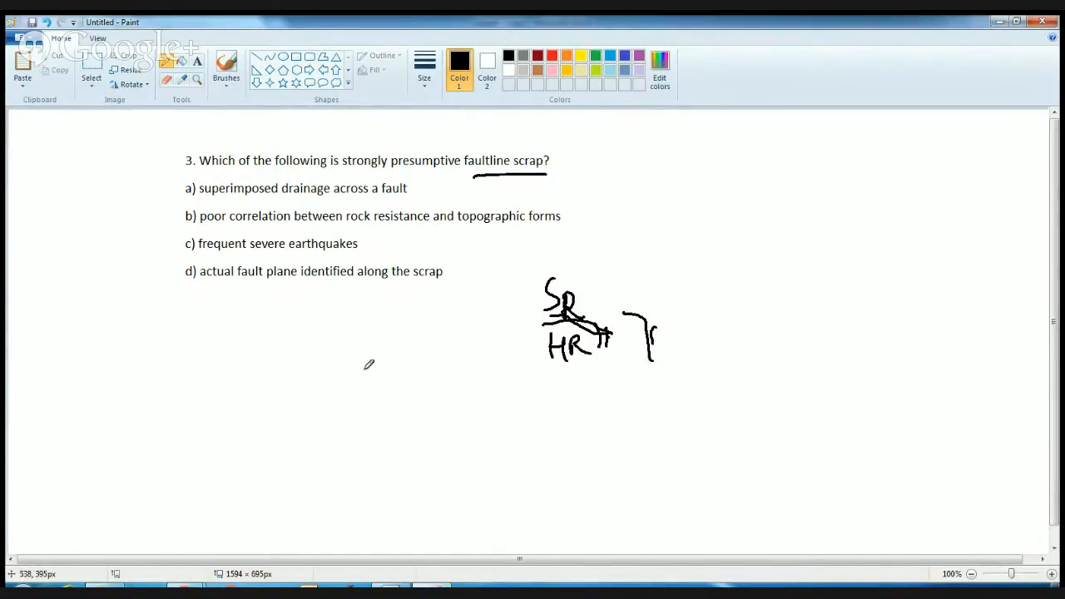
- Underline 'correlation' in option b across its full length
left_click_drag(227, 226, 299, 223)
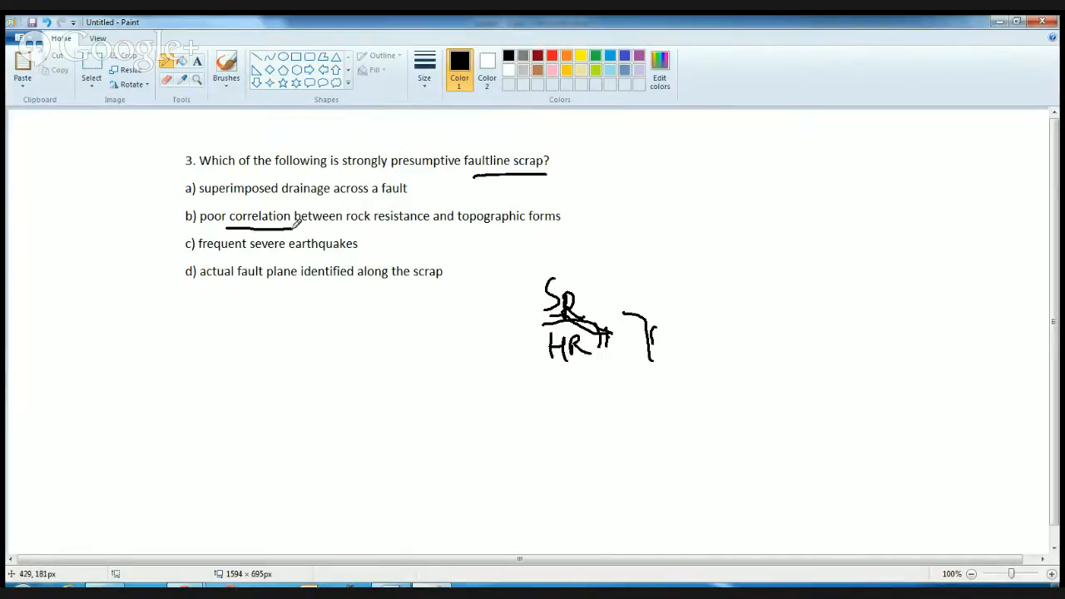
left_click_drag(225, 229, 582, 223)
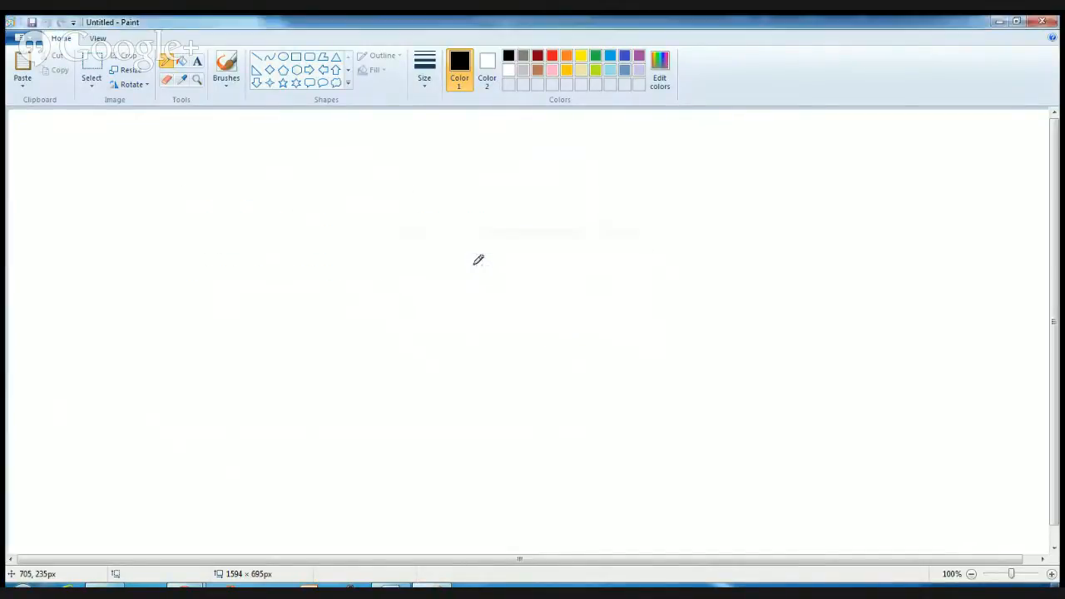
- Place question 4, underline 'Paternoster lakes', tick glacial troughs and sketch a chain of lakes
left_click_drag(201, 157, 249, 239)
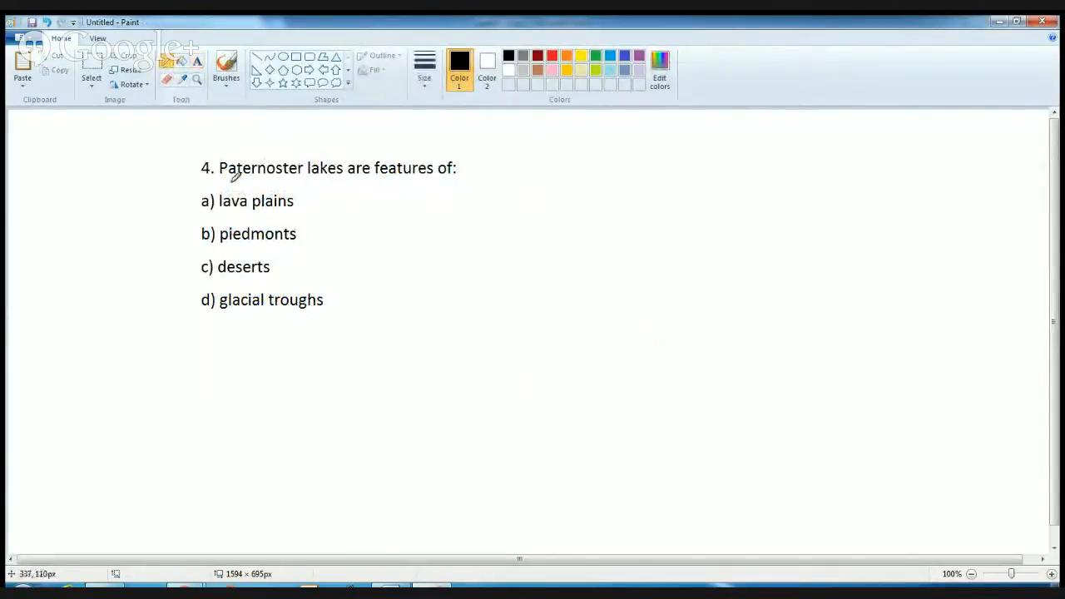
left_click_drag(218, 181, 326, 181)
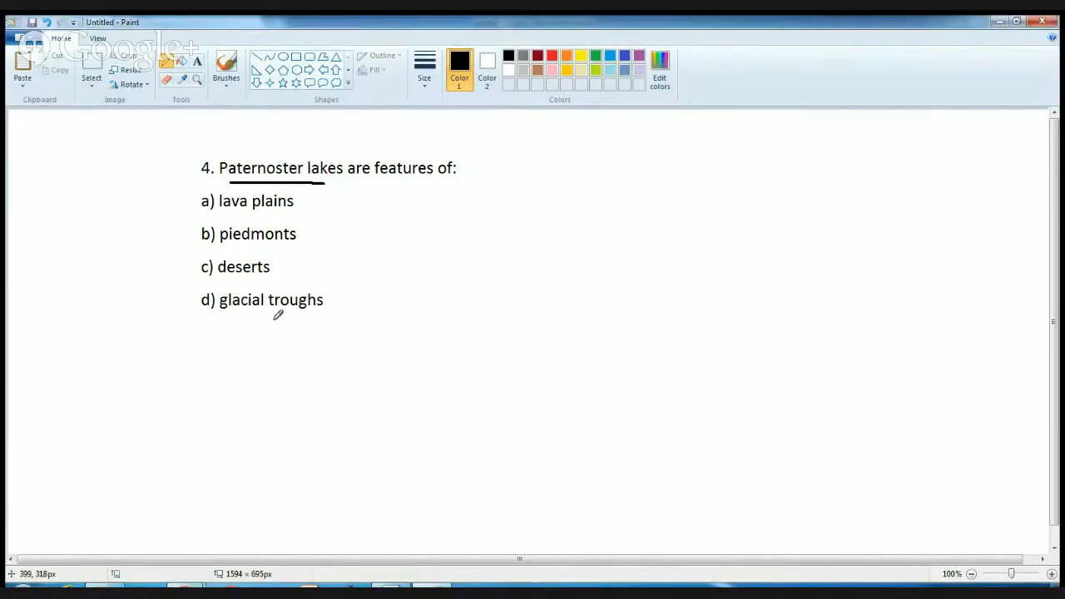
left_click_drag(266, 319, 343, 290)
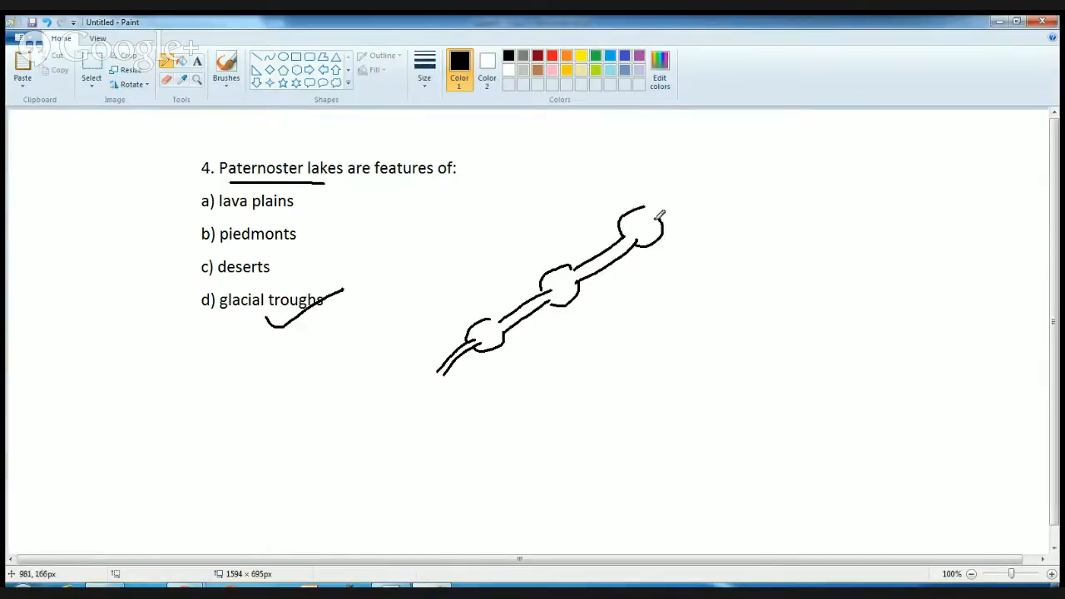
left_click_drag(658, 216, 679, 180)
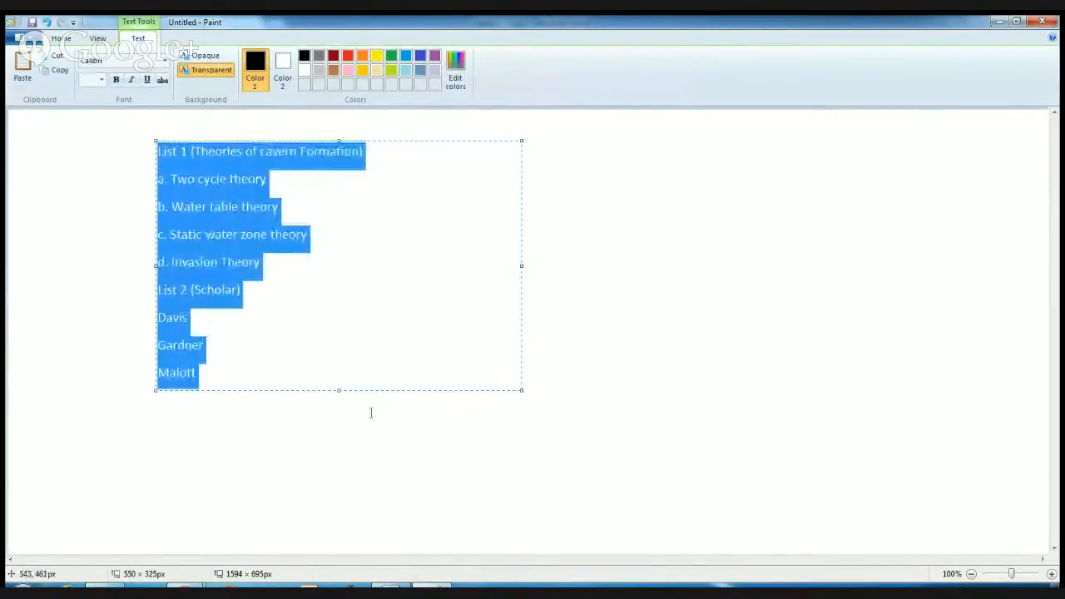
- Add 'Swinnerton', underline Water table theory and Swinnerton, then Static water zone theory in red
type("Swinnerton")
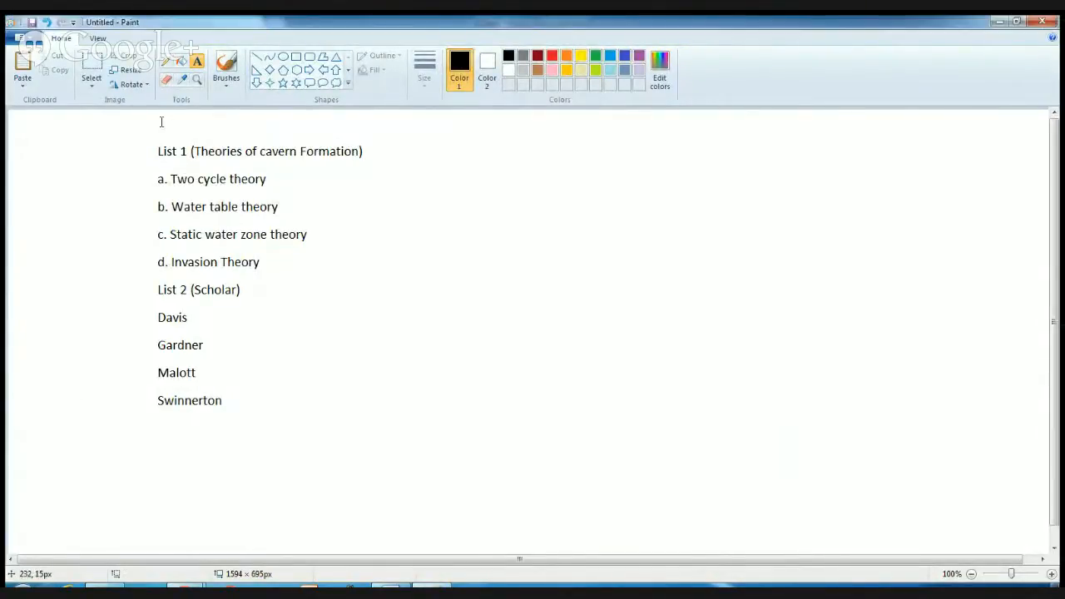
left_click_drag(170, 222, 306, 218)
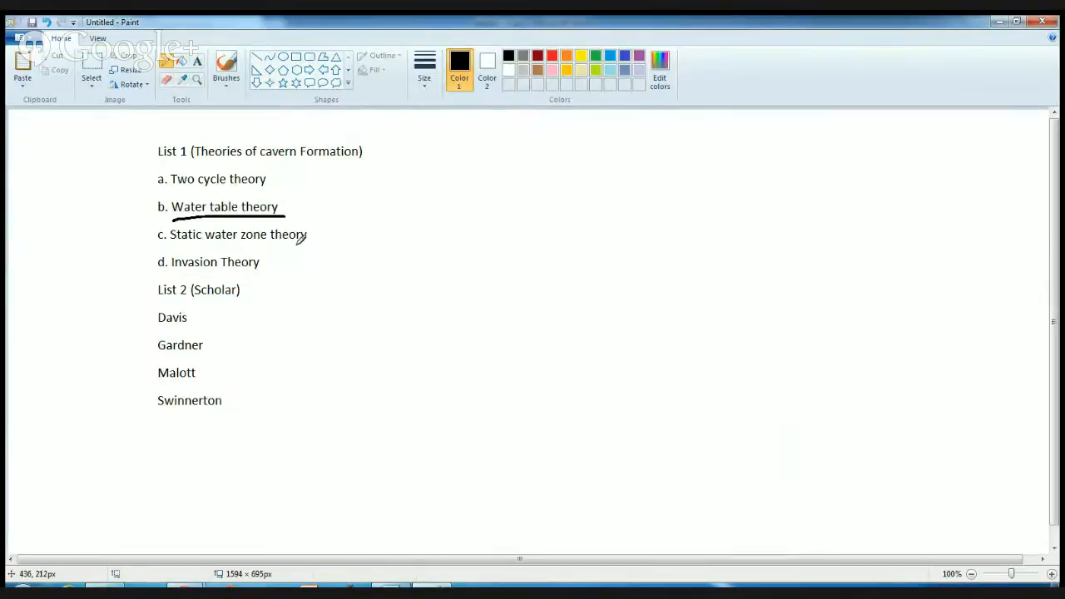
left_click_drag(170, 416, 223, 399)
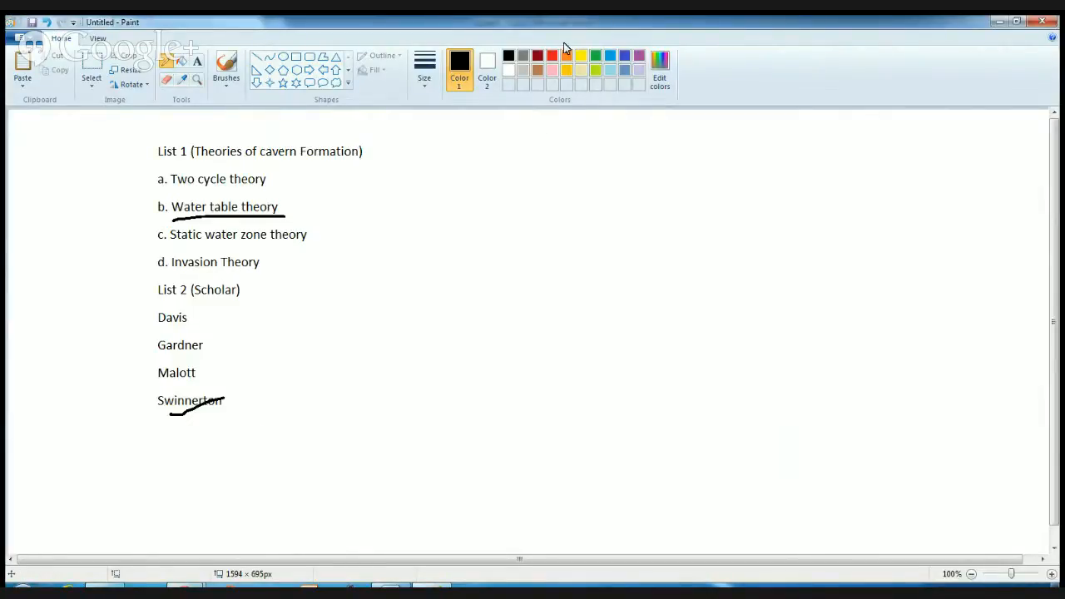
left_click(553, 57)
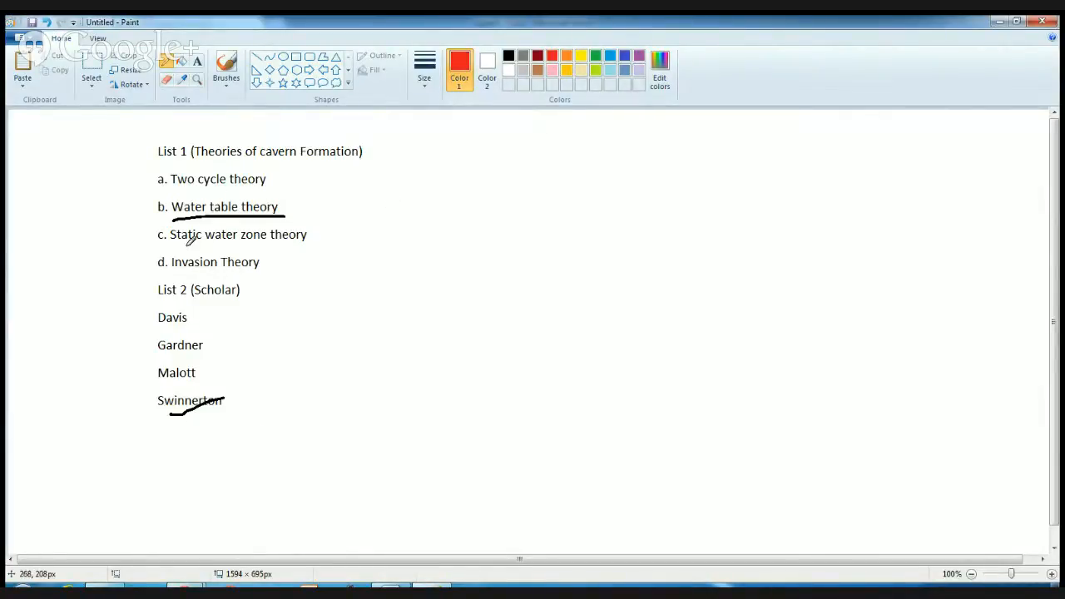
left_click_drag(170, 246, 310, 247)
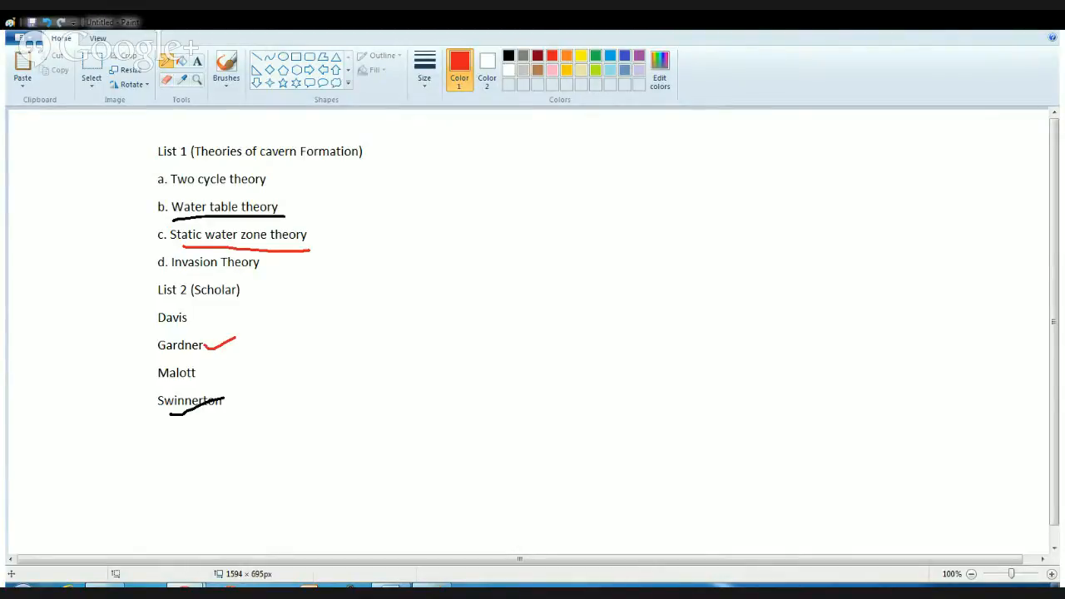
mouse_move(379, 322)
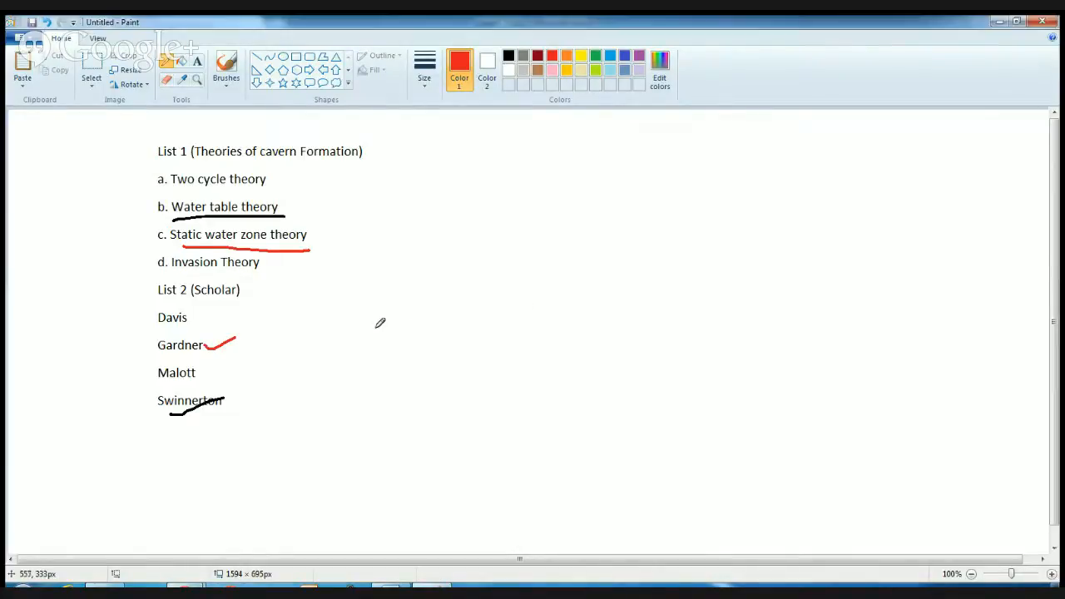
- Write a red note beside Gardner, the 'caven' correction above cavern, and green arrows by Swinnerton
left_click_drag(324, 341, 408, 341)
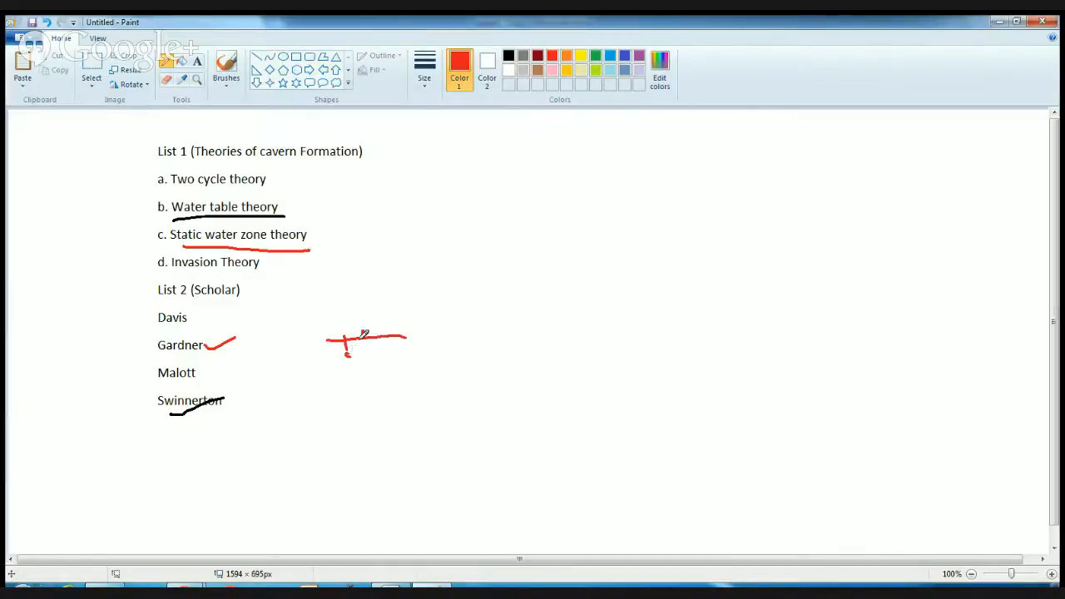
left_click_drag(358, 333, 383, 353)
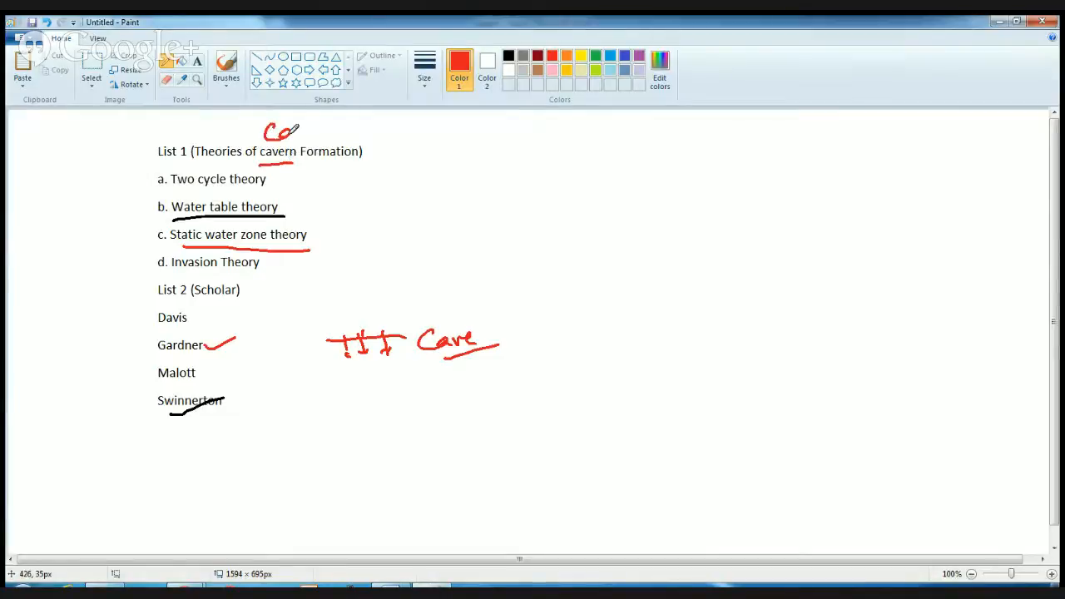
left_click_drag(291, 133, 341, 129)
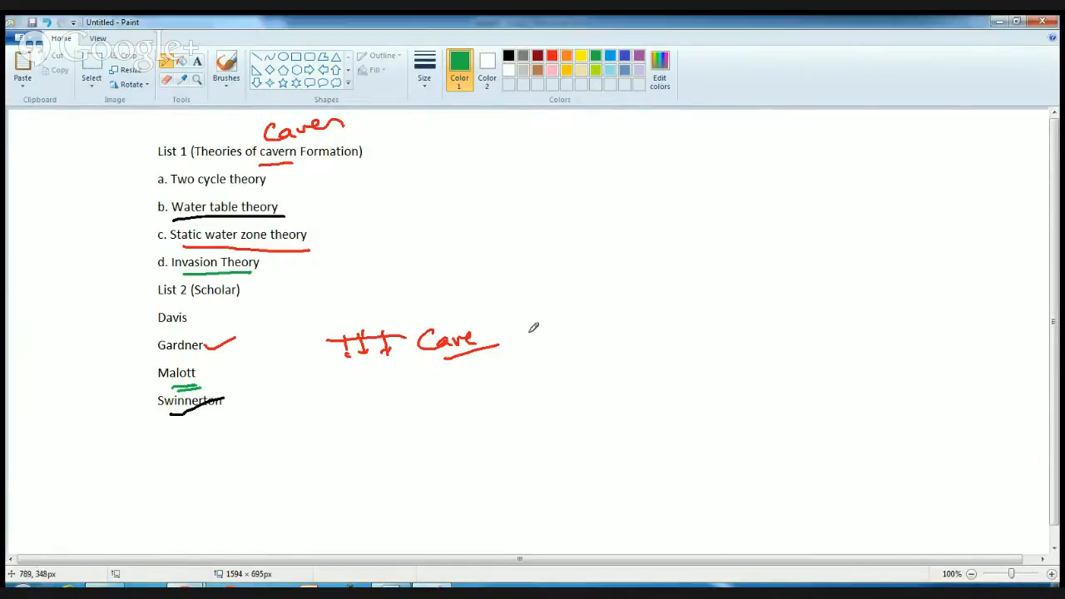
left_click_drag(130, 396, 153, 386)
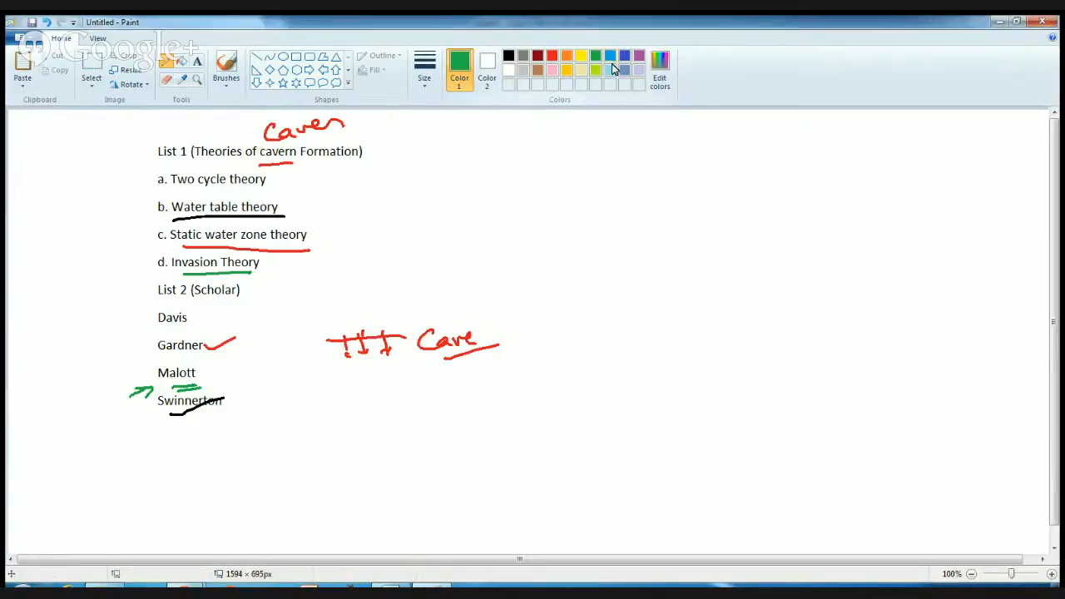
- Circle Two cycle theory in blue and link it to a 'Cave' note with an arrow
left_click_drag(166, 170, 266, 182)
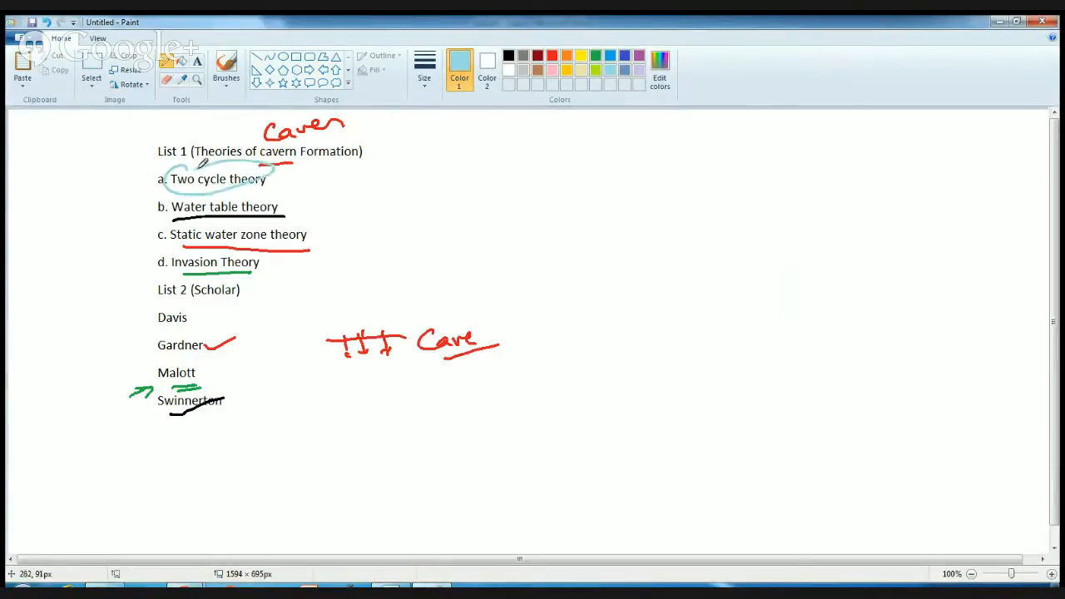
left_click_drag(147, 333, 213, 319)
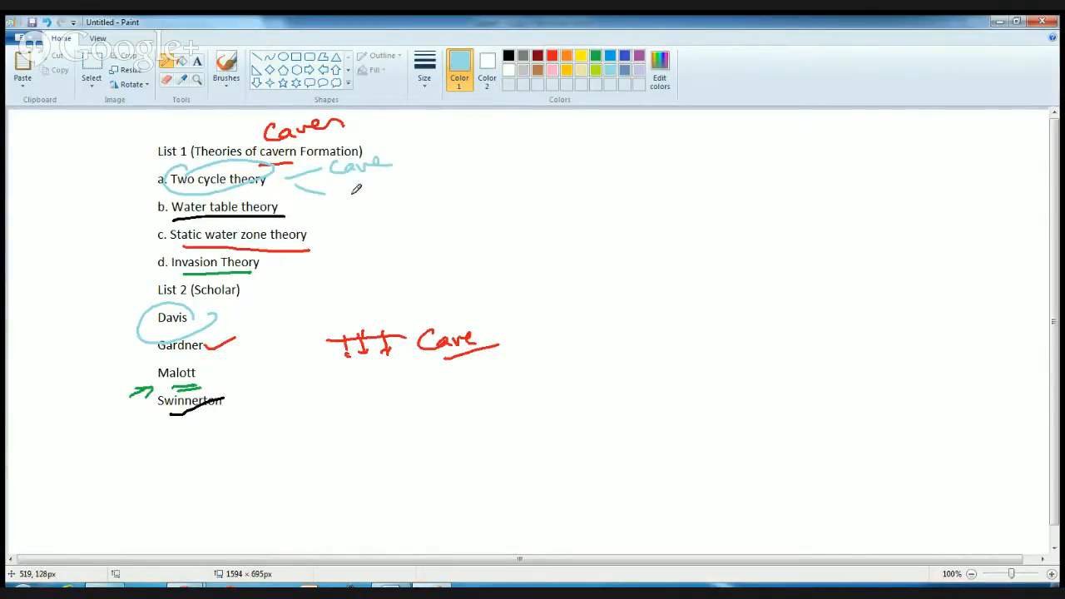
left_click_drag(349, 186, 350, 213)
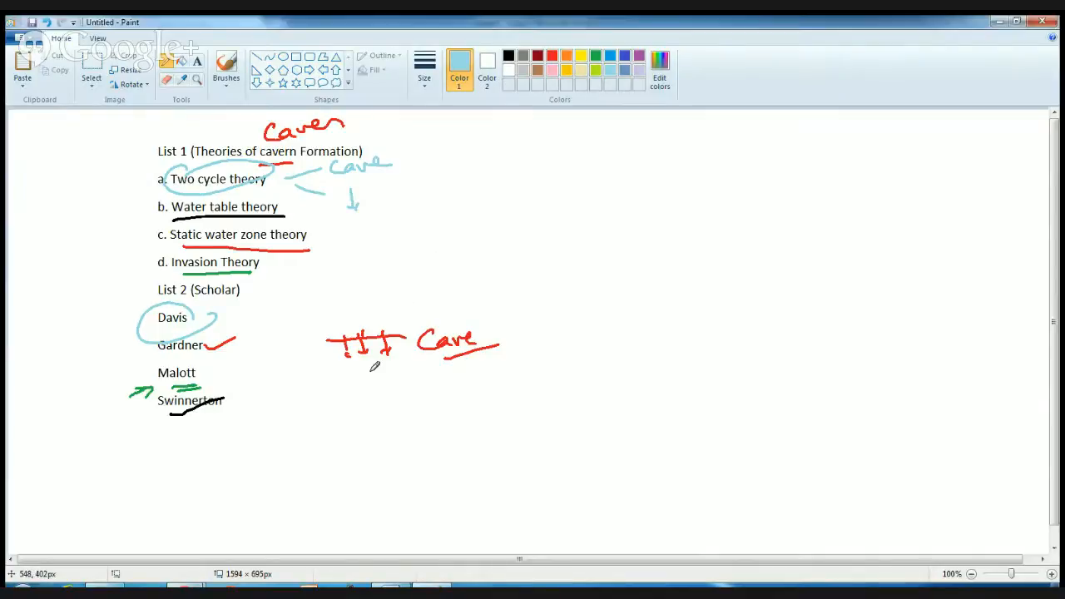
mouse_move(190, 456)
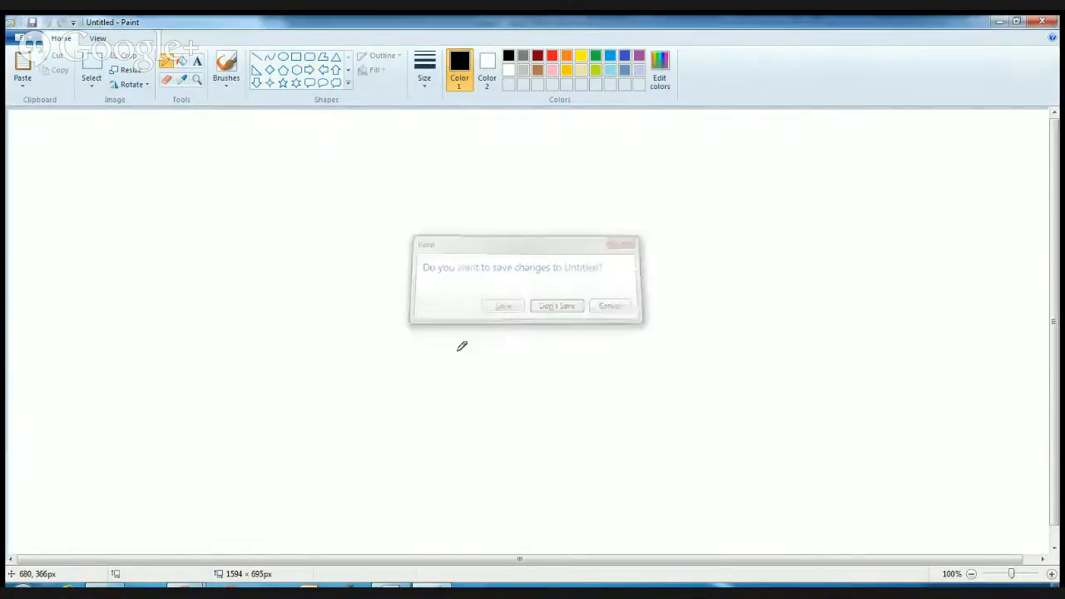
- Discard the canvas, place the glacial erosion question, write 'Quarrying' and circle Zone of Plucking on the diagram
left_click(556, 306)
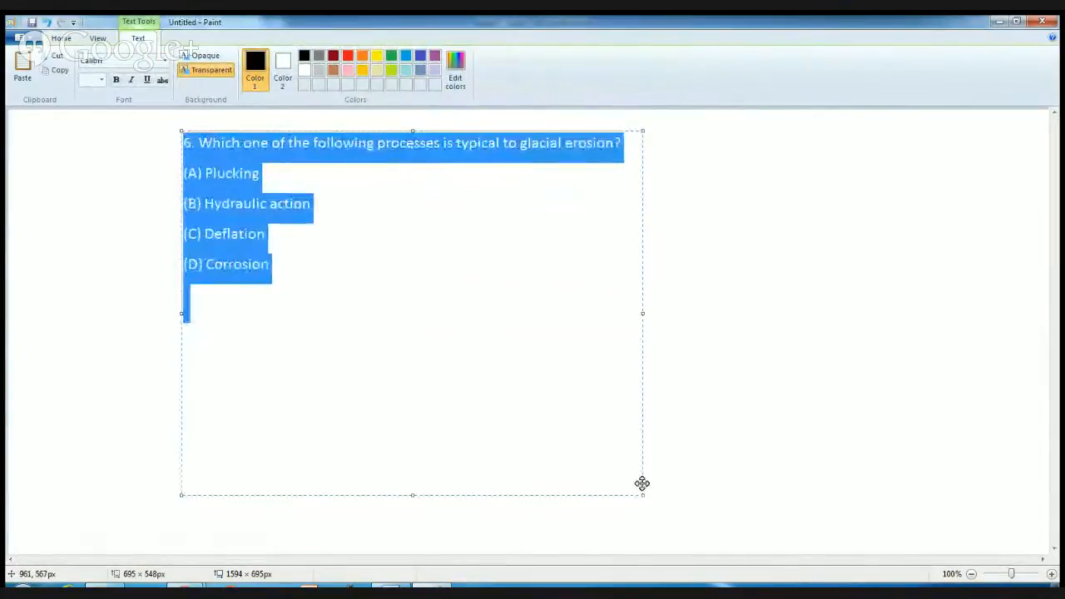
left_click(475, 333)
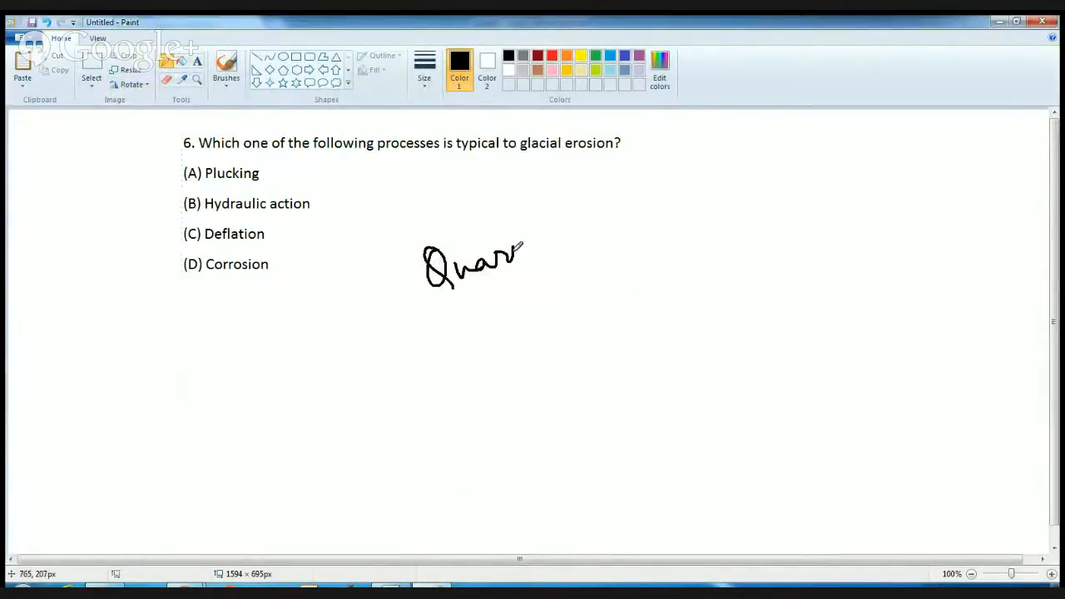
left_click_drag(515, 249, 599, 300)
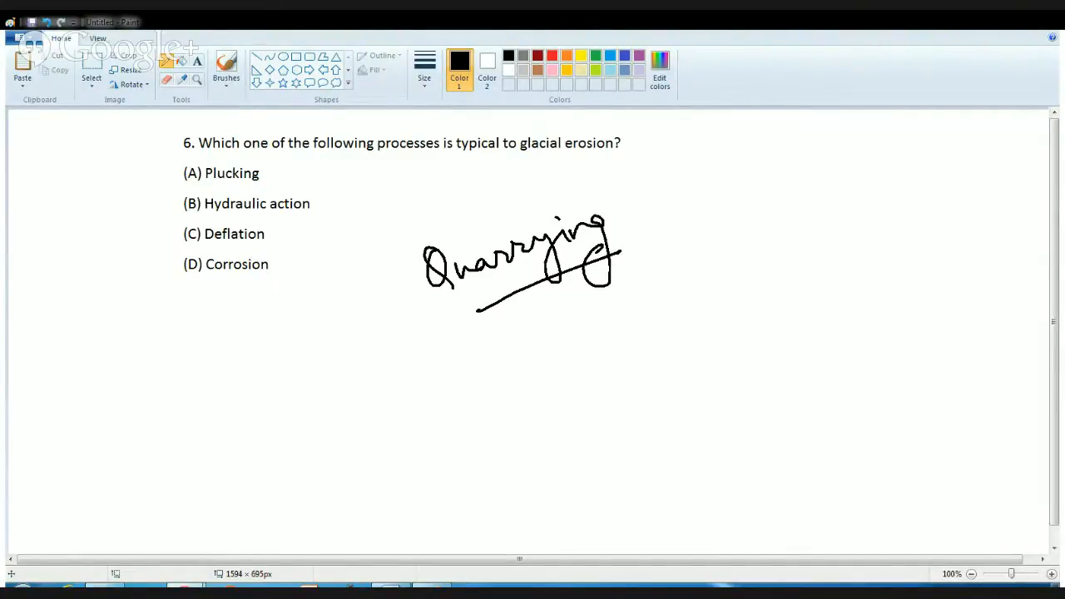
mouse_move(519, 473)
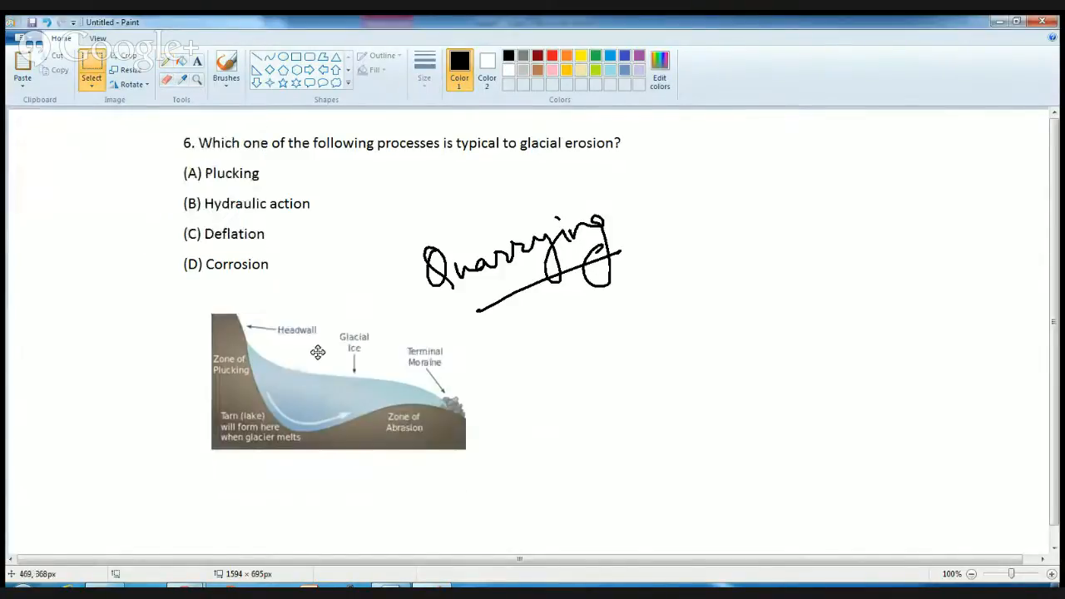
mouse_move(50, 156)
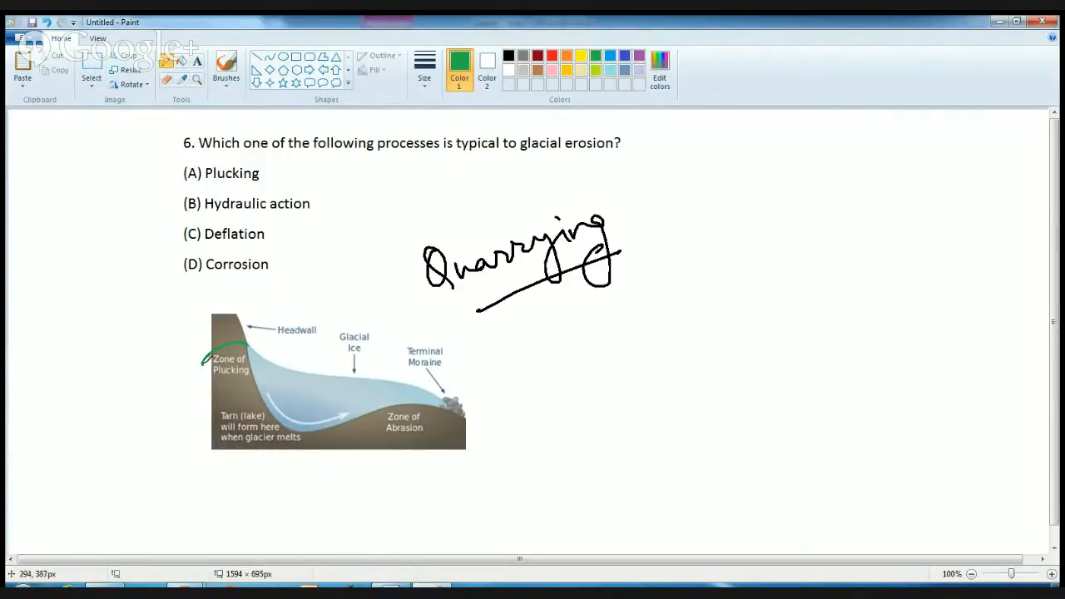
left_click_drag(203, 357, 258, 357)
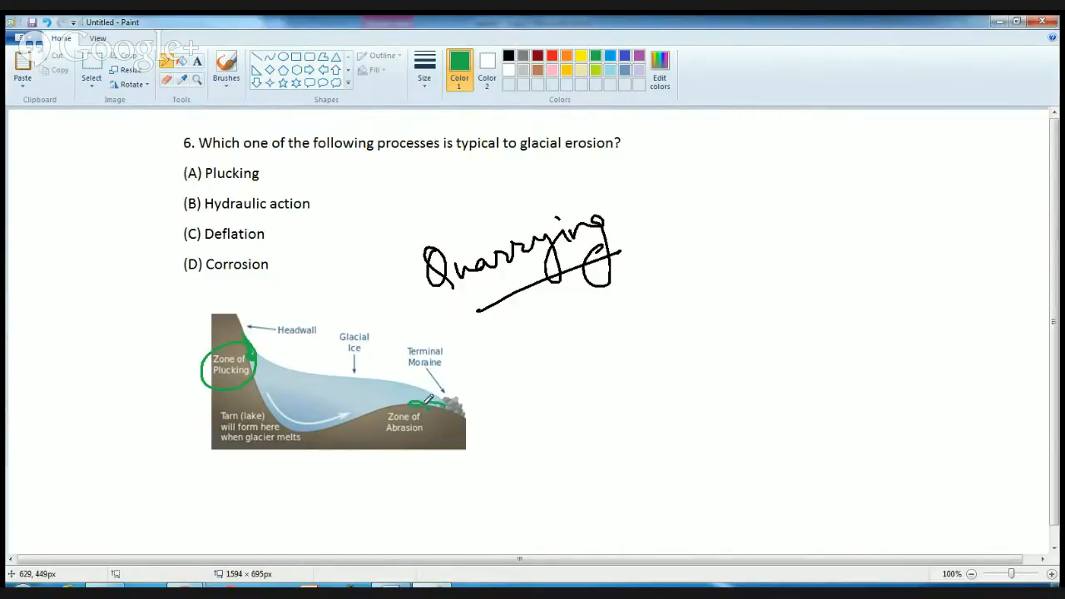
left_click_drag(391, 407, 440, 433)
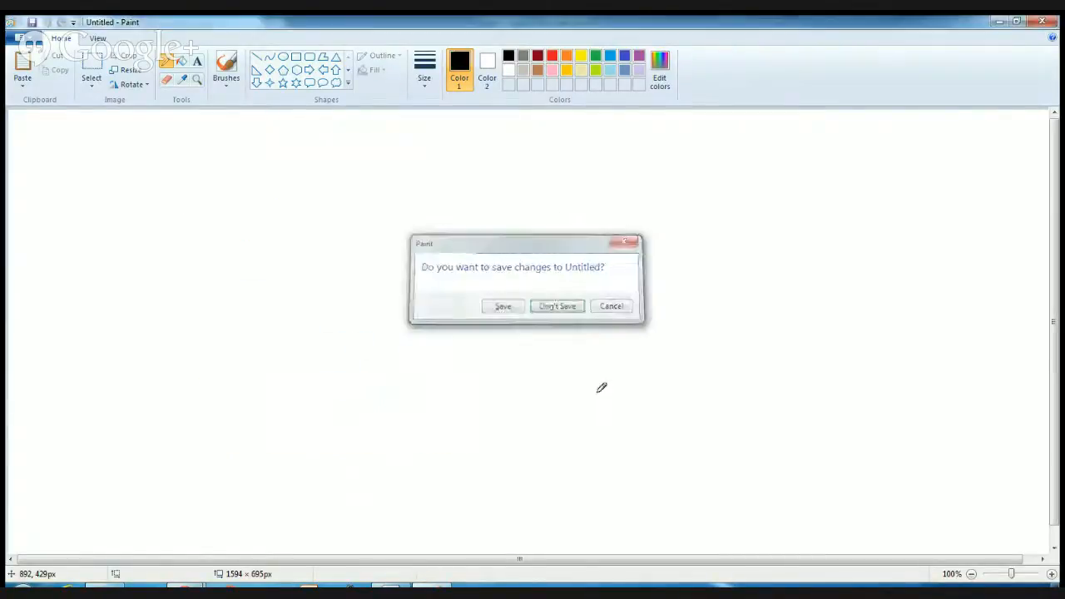
- Discard the glacier canvas and handwrite 'Chemical weathering' below the assertion-reason question
left_click(555, 306)
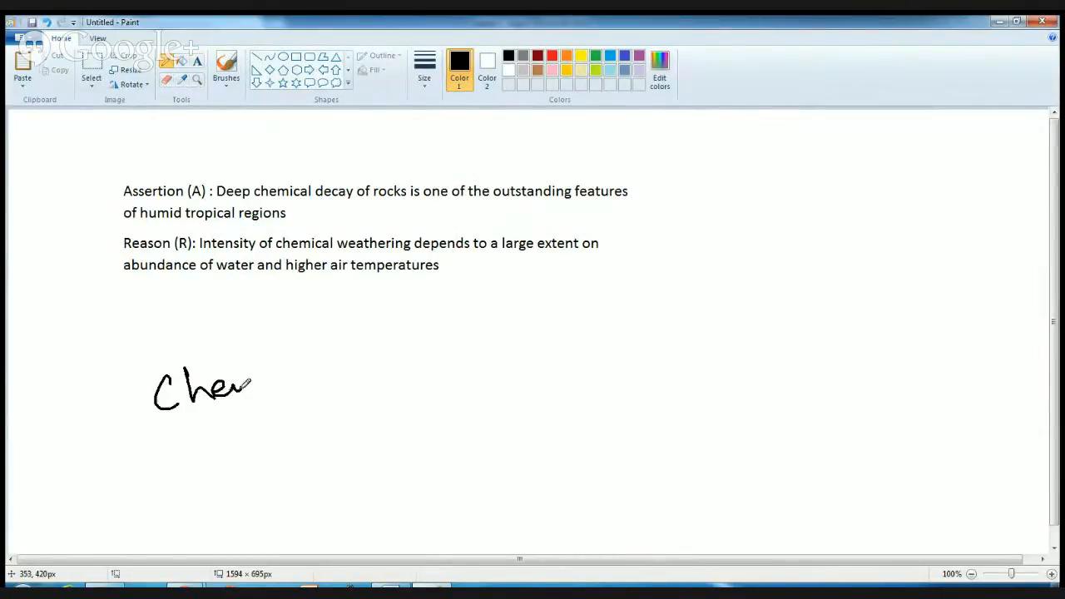
left_click_drag(250, 386, 400, 333)
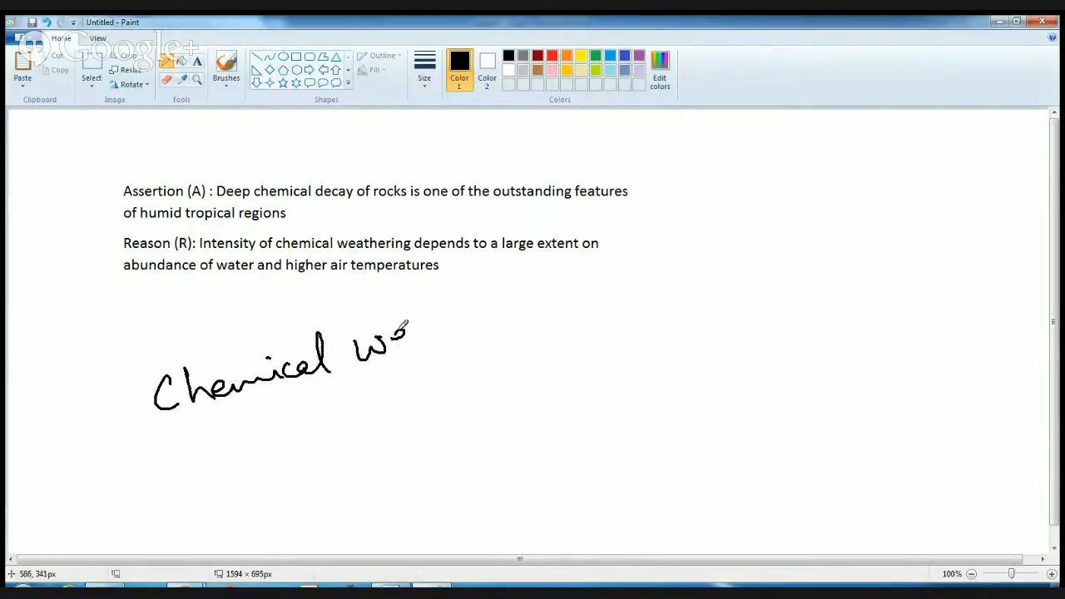
left_click_drag(391, 341, 545, 312)
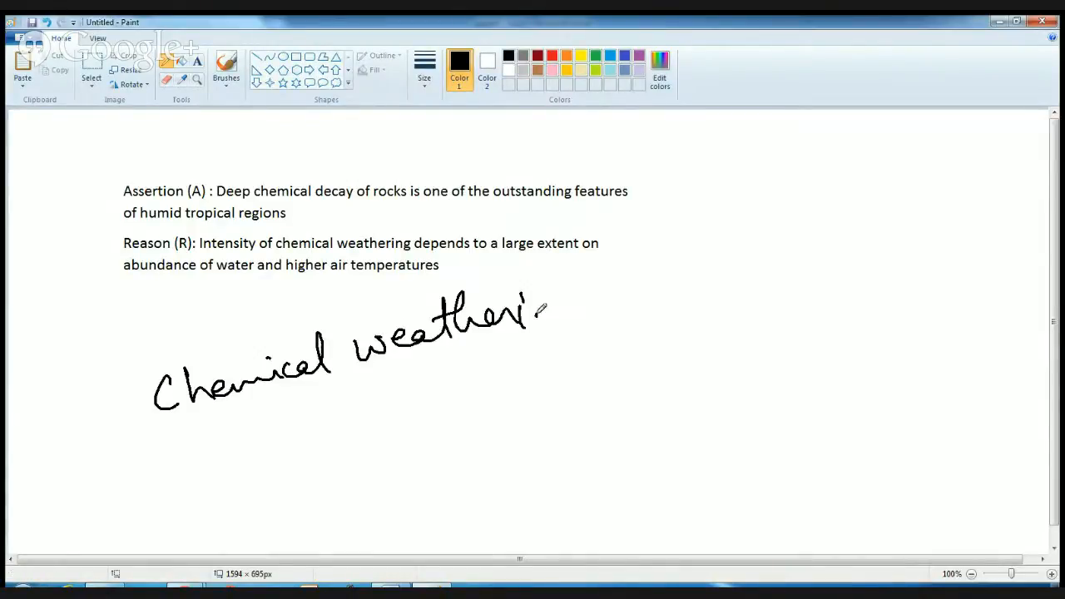
left_click_drag(533, 299, 591, 333)
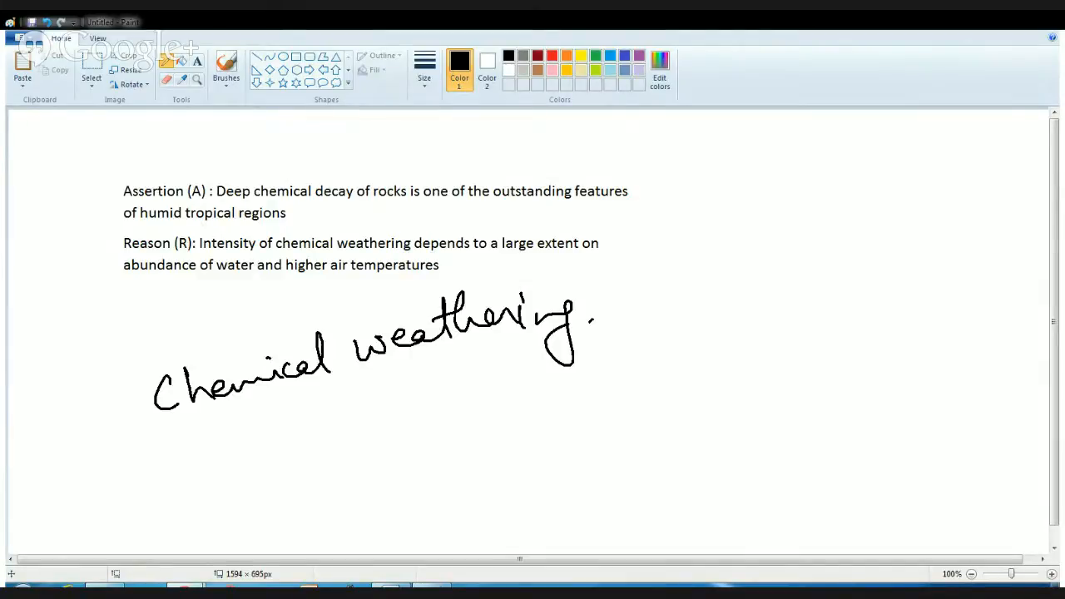
- List high temp and water as factors and underline 'Deep chemical decay of rocks'
left_click_drag(425, 379, 436, 408)
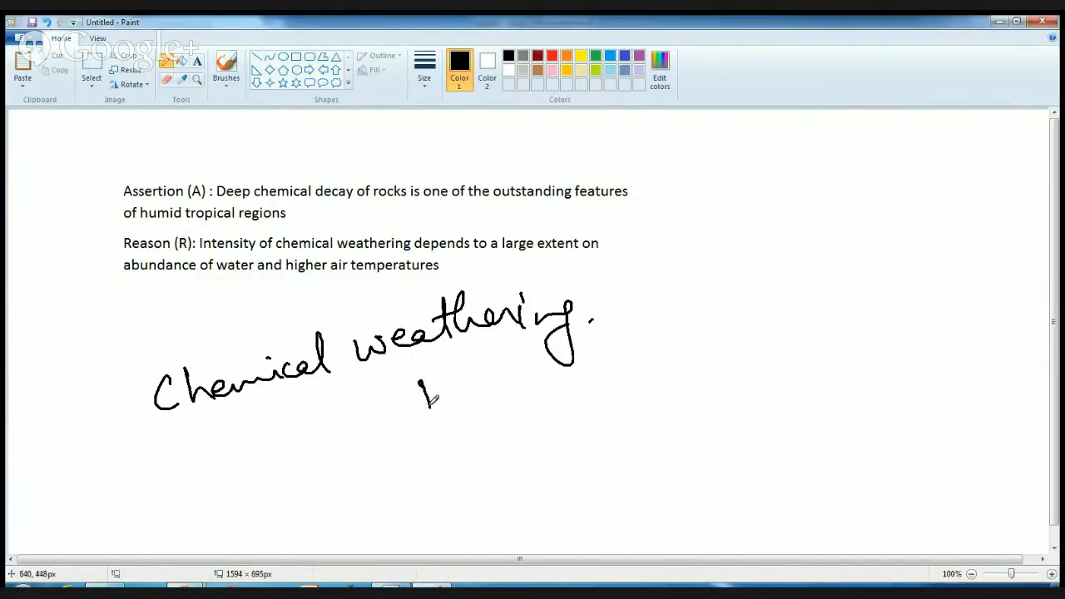
left_click_drag(408, 383, 549, 382)
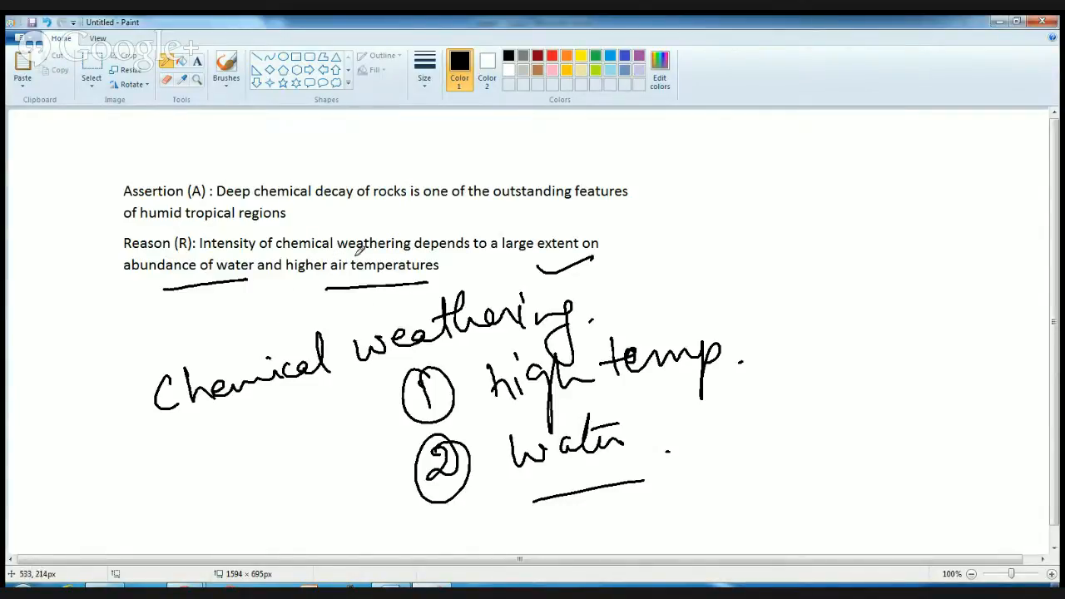
left_click_drag(242, 201, 399, 200)
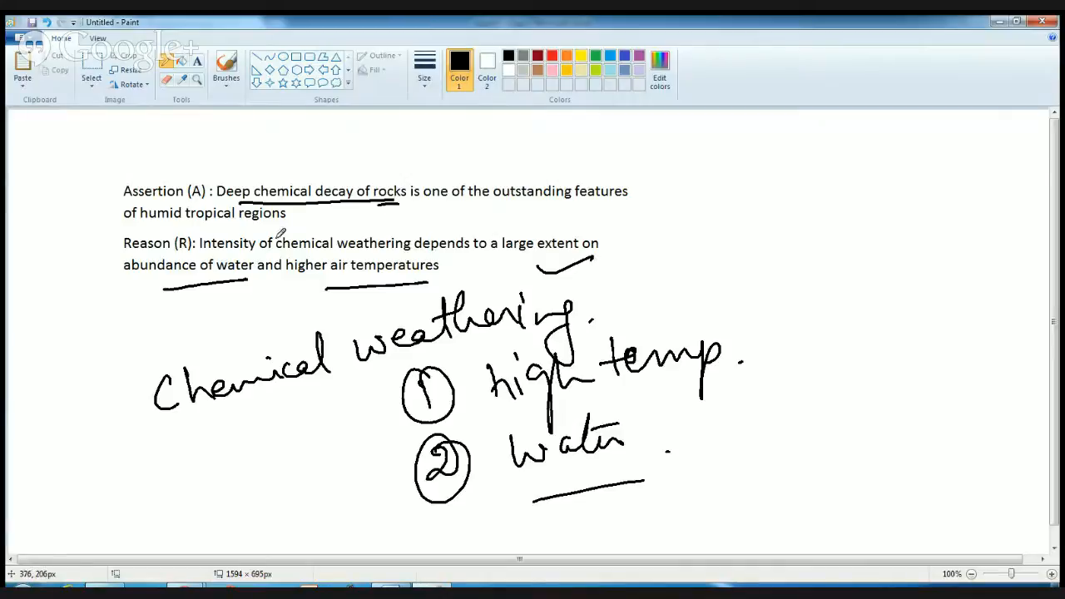
mouse_move(233, 200)
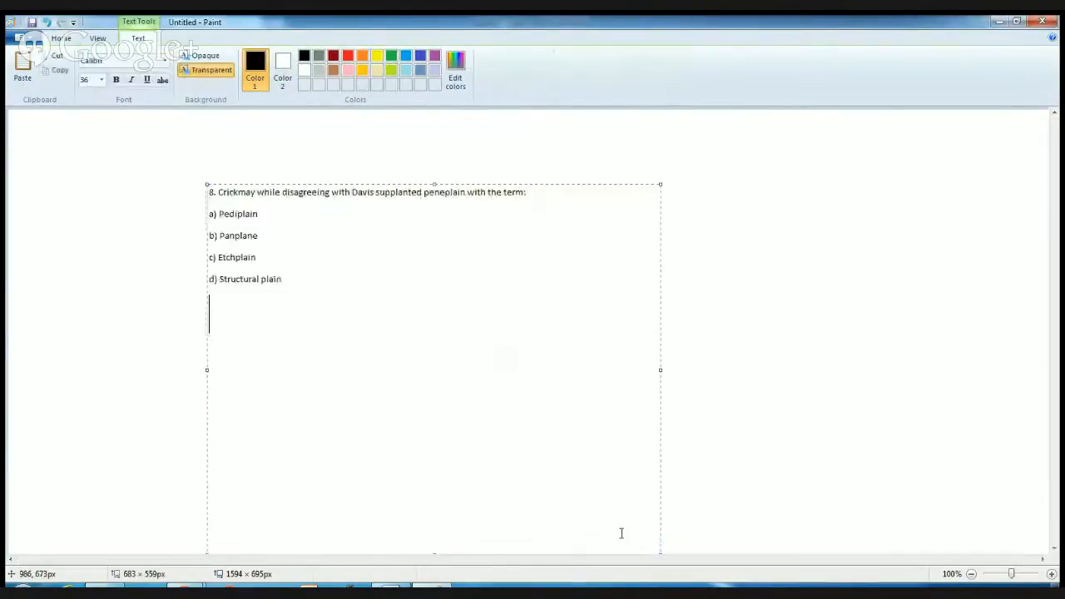
- Commit question 8, tick option b Panplane and underline Crickmay and Panplane
key("ctrl+a")
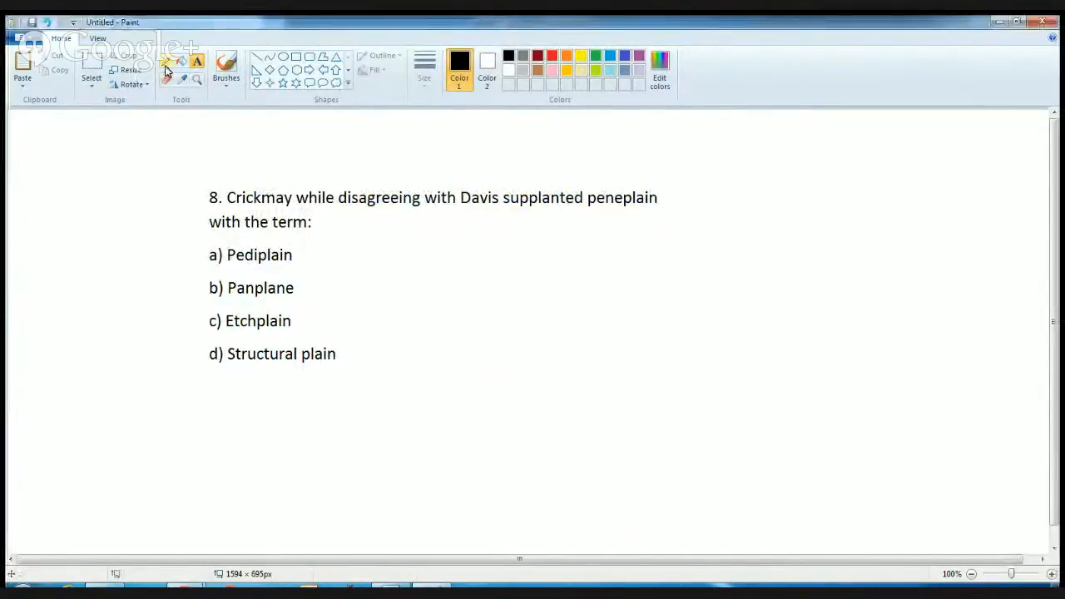
left_click_drag(314, 289, 359, 274)
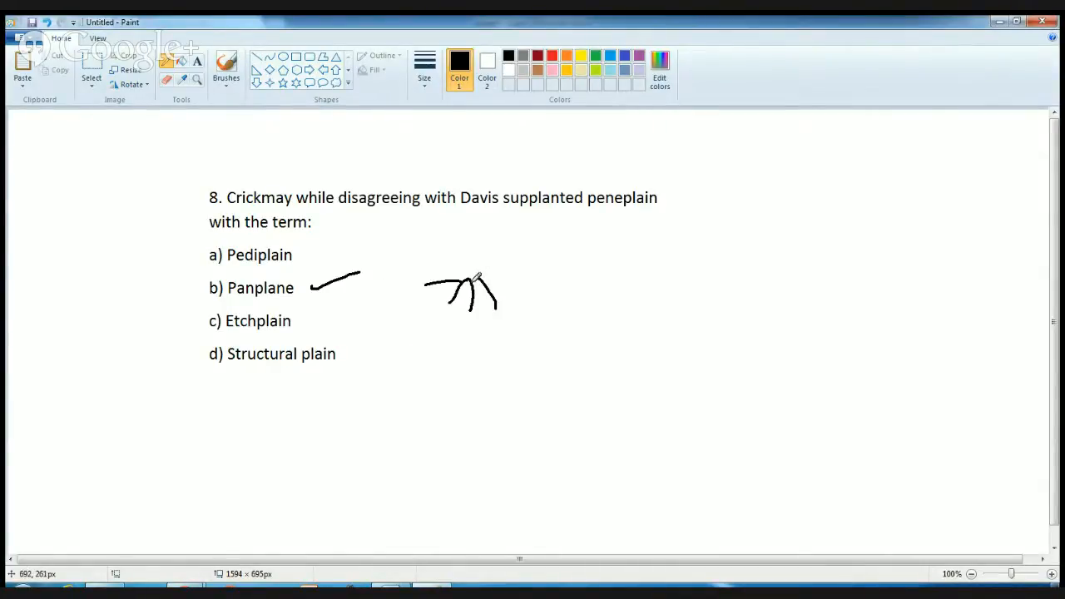
left_click_drag(495, 270, 529, 320)
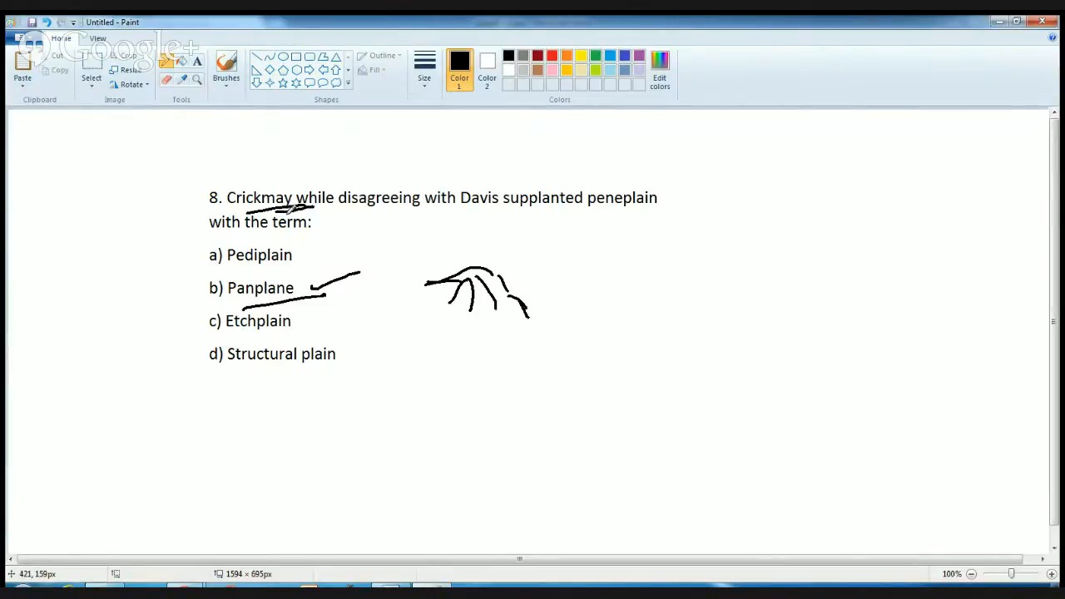
mouse_move(464, 213)
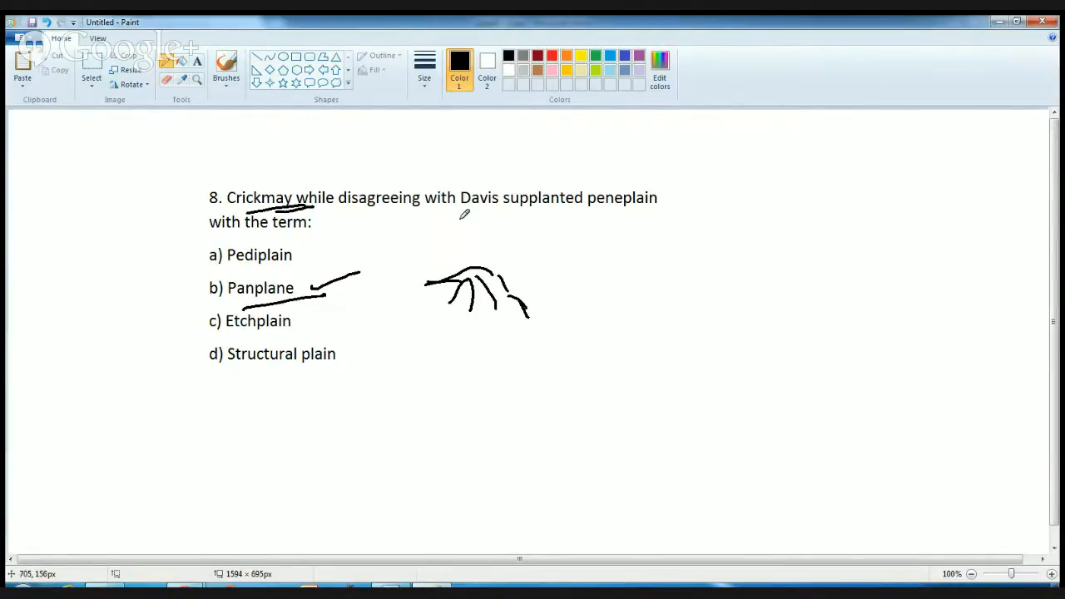
- Circle 'Davis supplanted peneplain', then discard the drawing for a blank canvas
left_click_drag(462, 217, 574, 233)
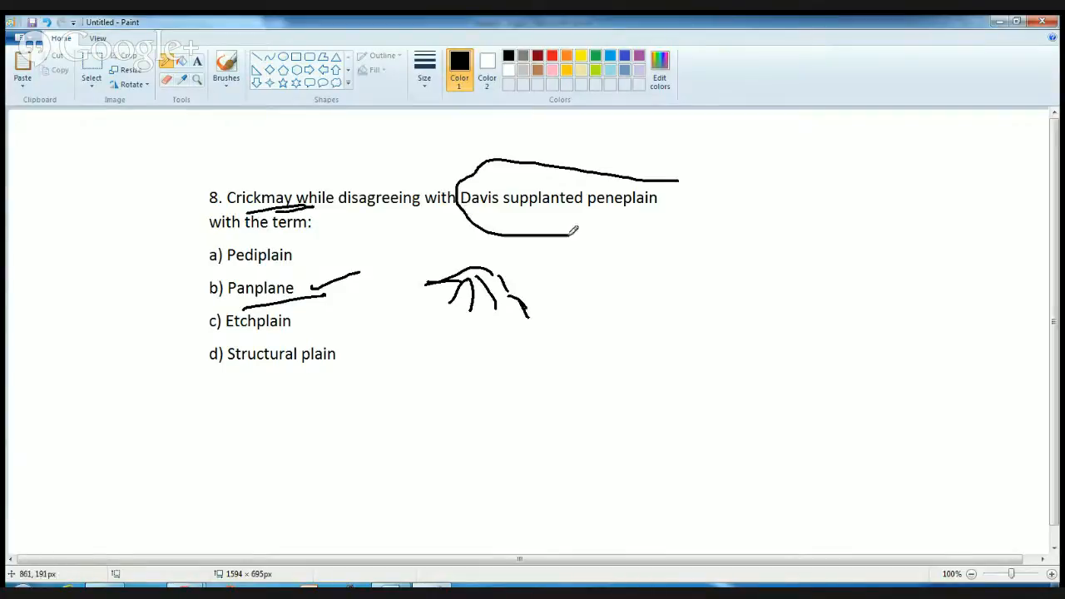
left_click(1041, 22)
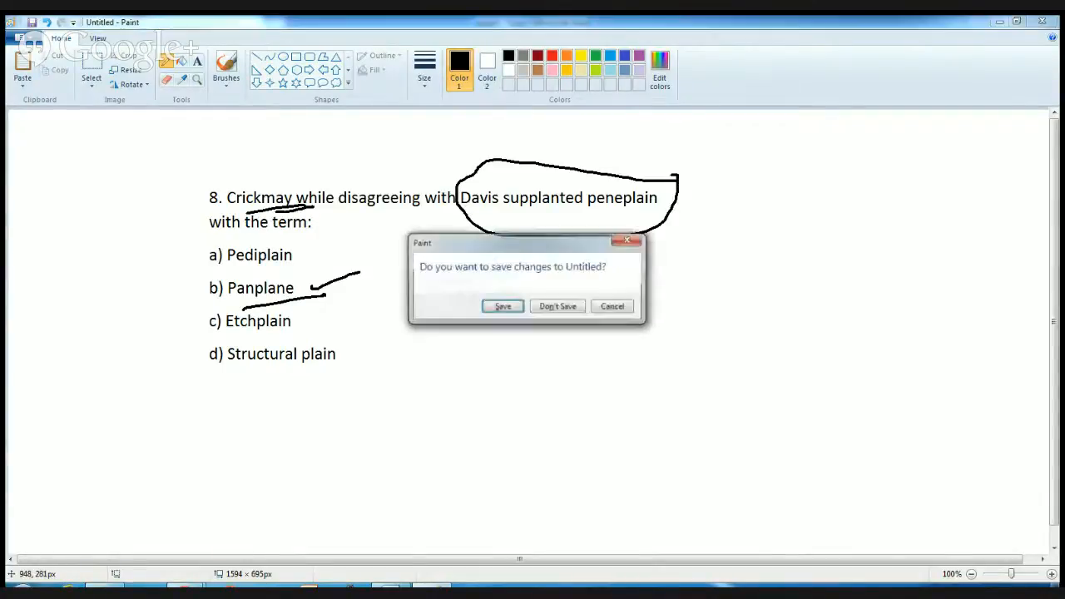
left_click(558, 307)
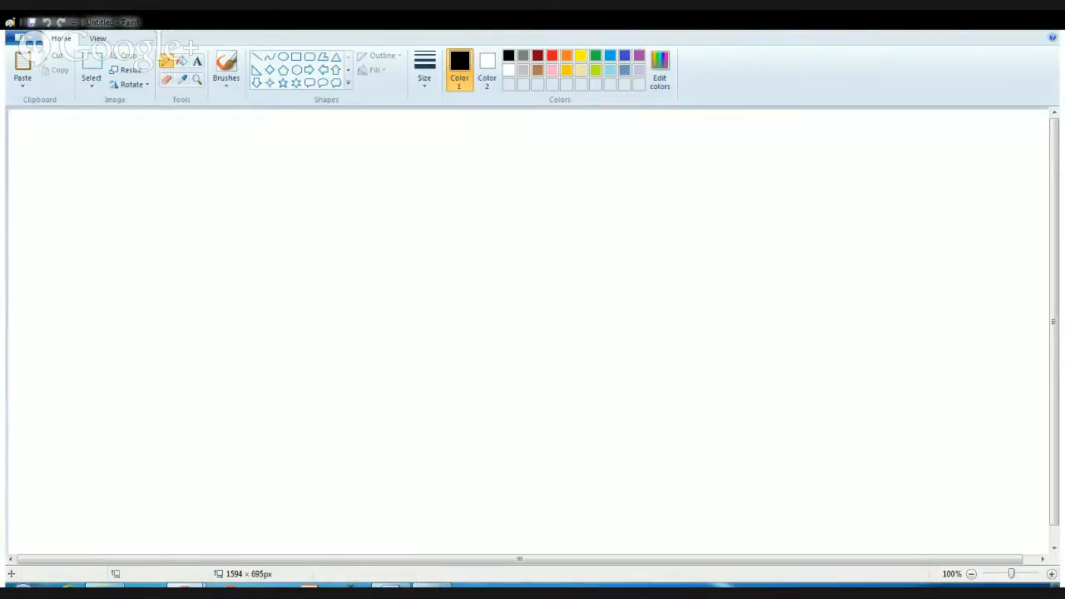
- Place question 9, underline 'sequence of the cloud types' and 'warm front/trailing edge'
left_click_drag(176, 181, 341, 286)
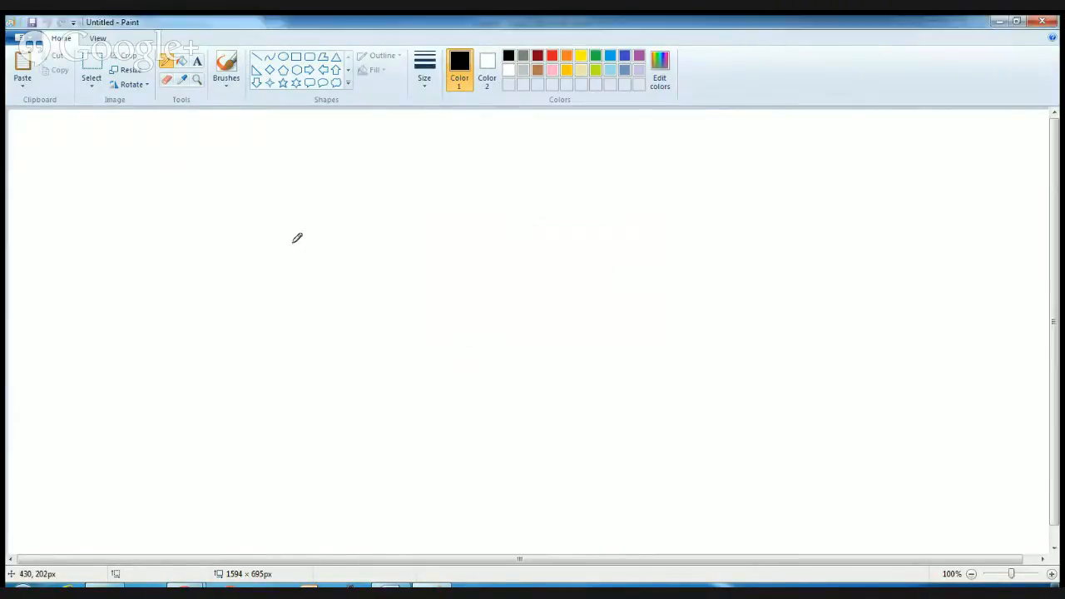
left_click_drag(200, 147, 549, 381)
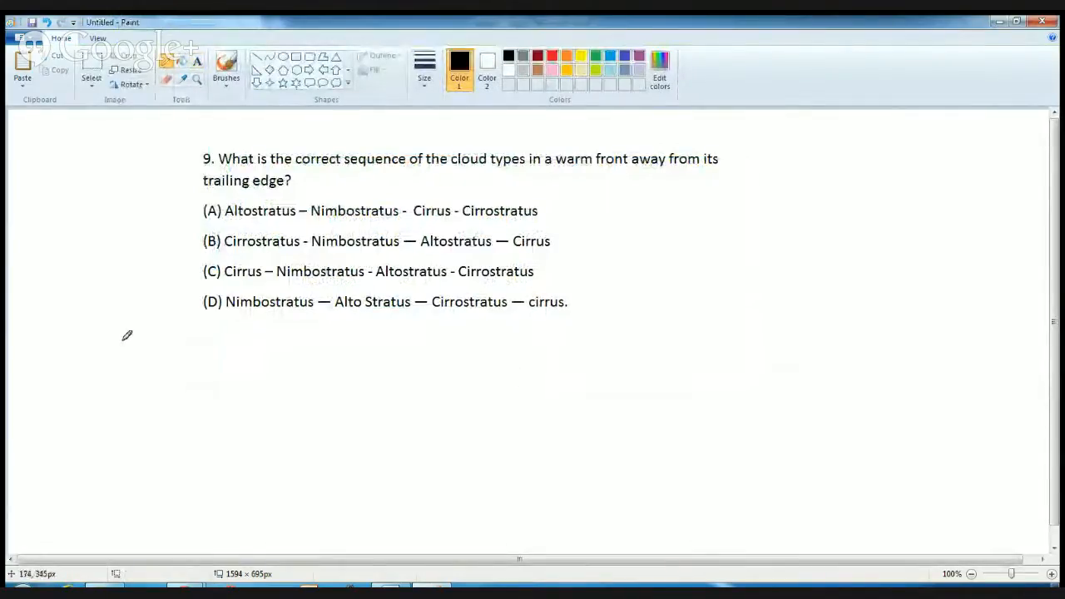
left_click_drag(351, 175, 516, 170)
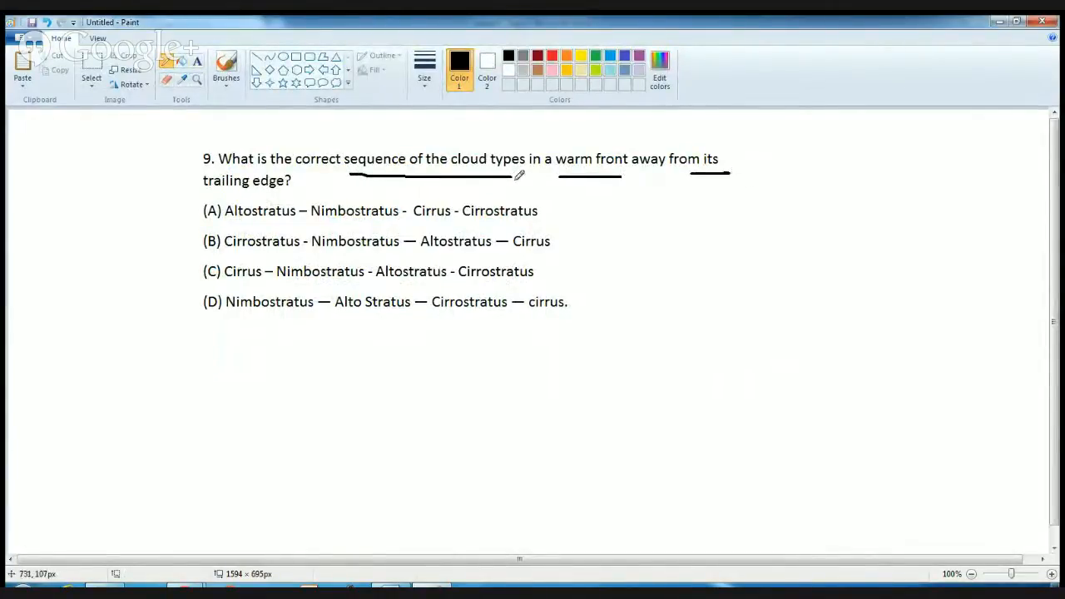
left_click_drag(225, 197, 281, 196)
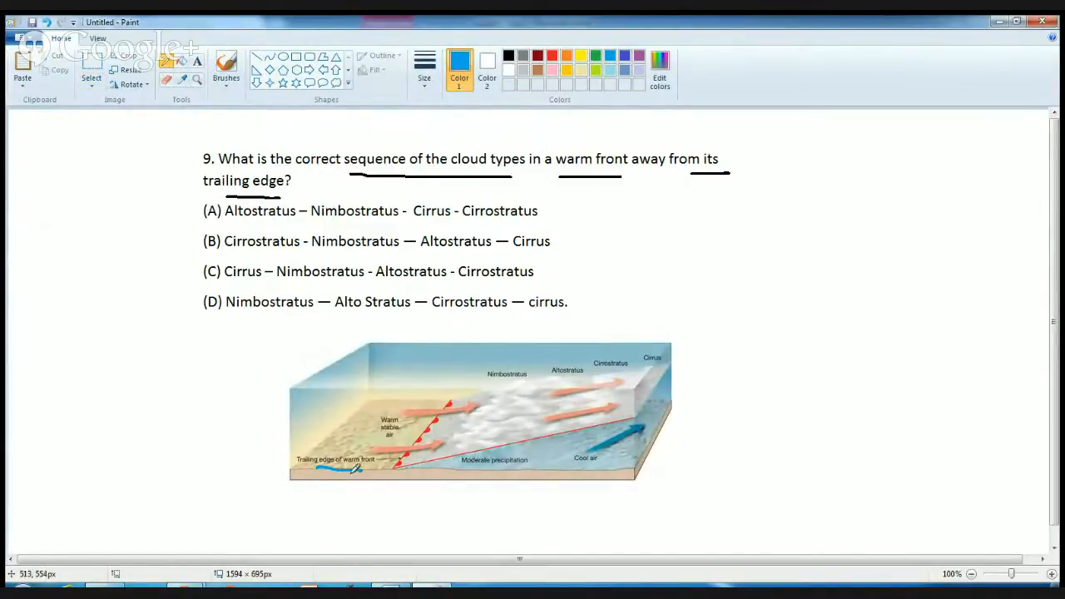
- Circle Nimbostratus, Altostratus, Cirrostratus and Cirrus, tick and underline option D, and write 'Diagrams'
left_click_drag(346, 475, 386, 474)
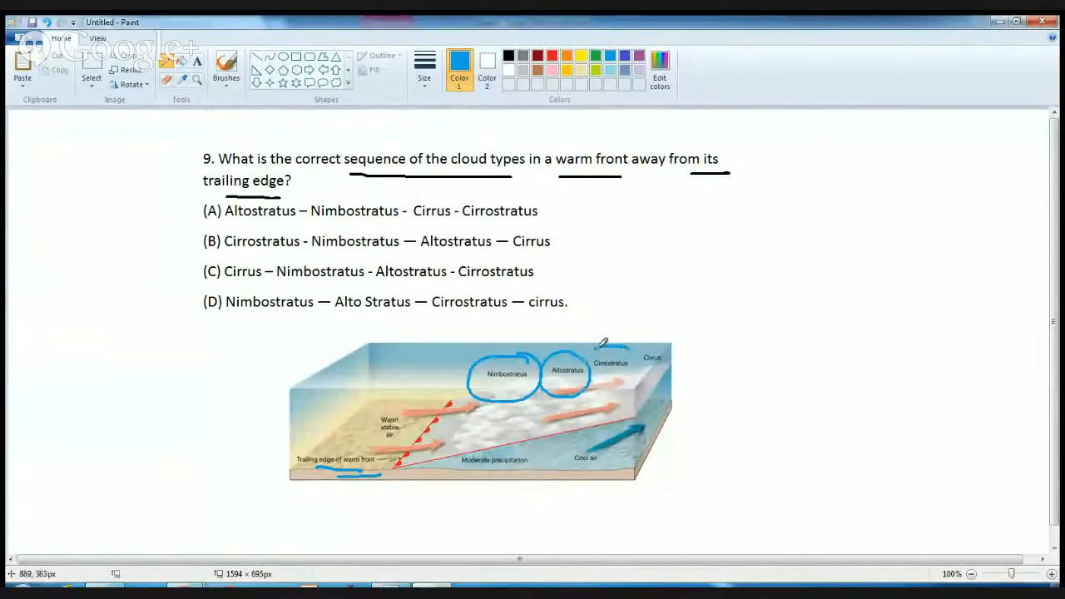
left_click_drag(612, 350, 674, 358)
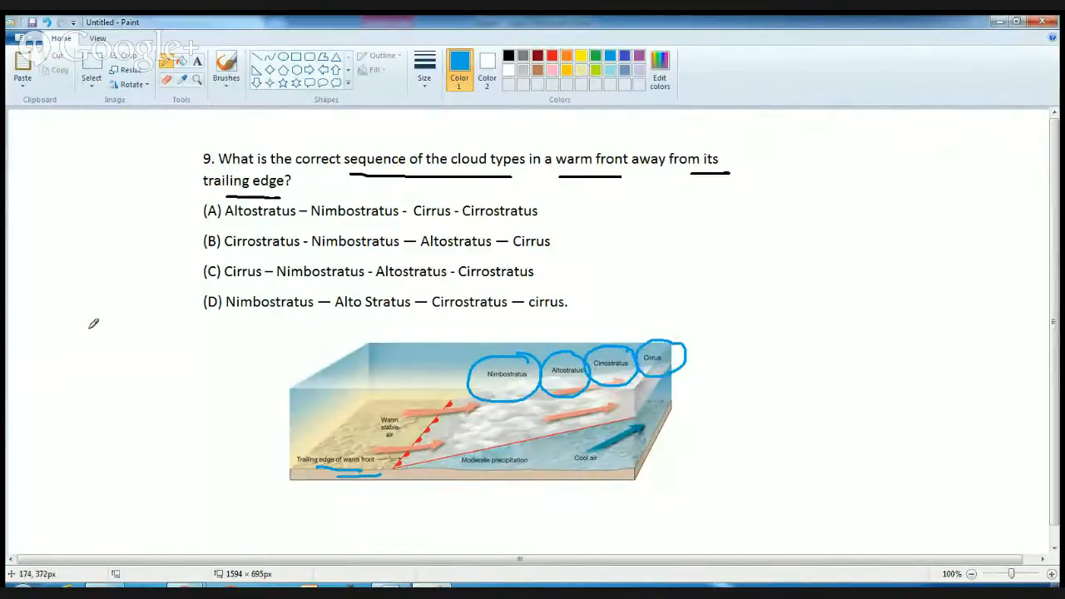
left_click_drag(181, 348, 270, 253)
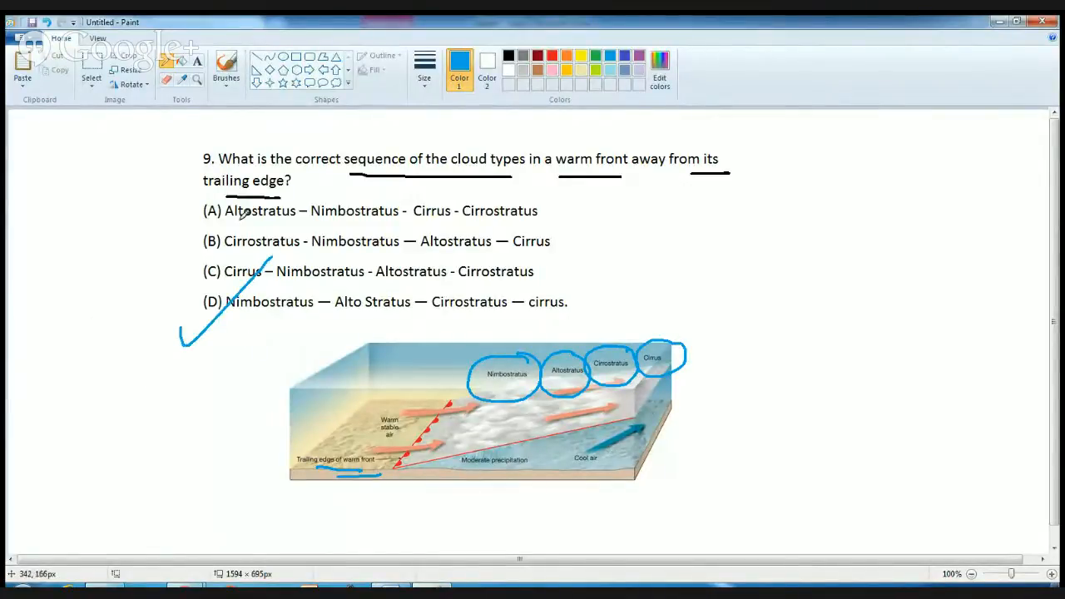
left_click_drag(220, 330, 582, 318)
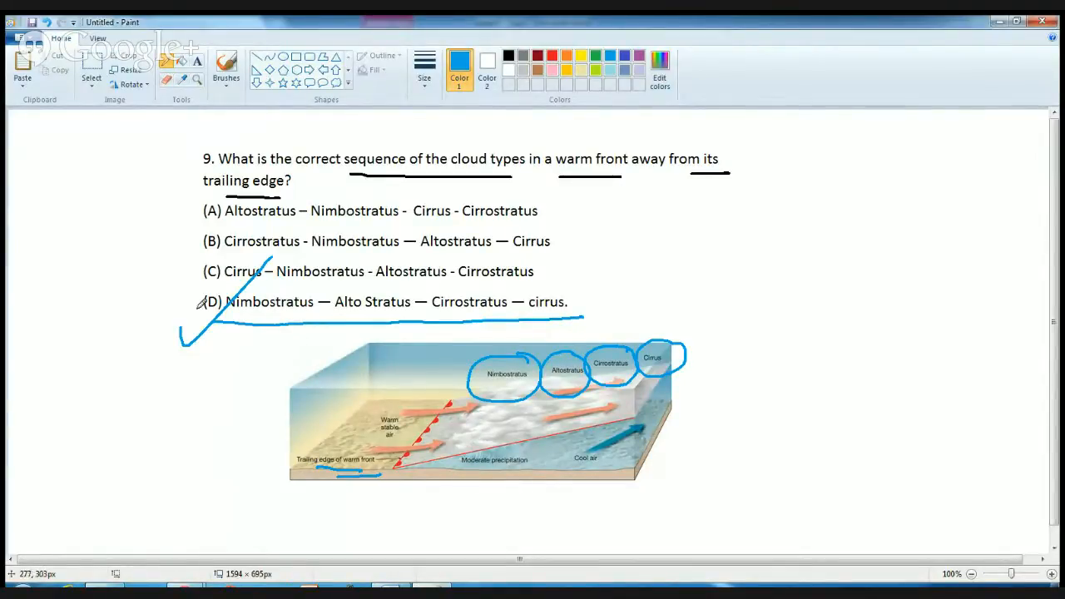
mouse_move(222, 402)
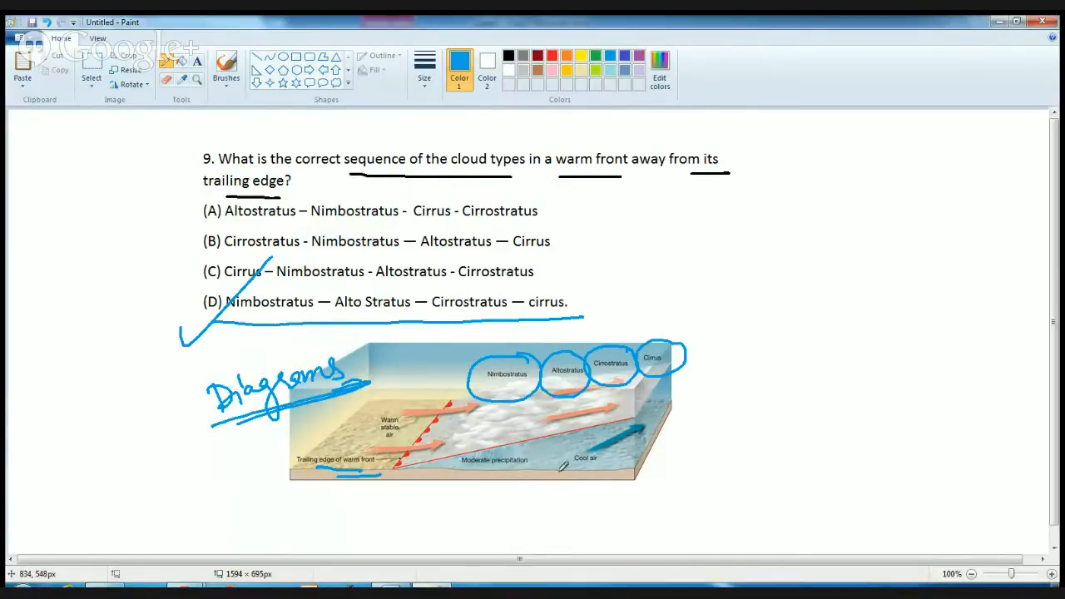
mouse_move(569, 515)
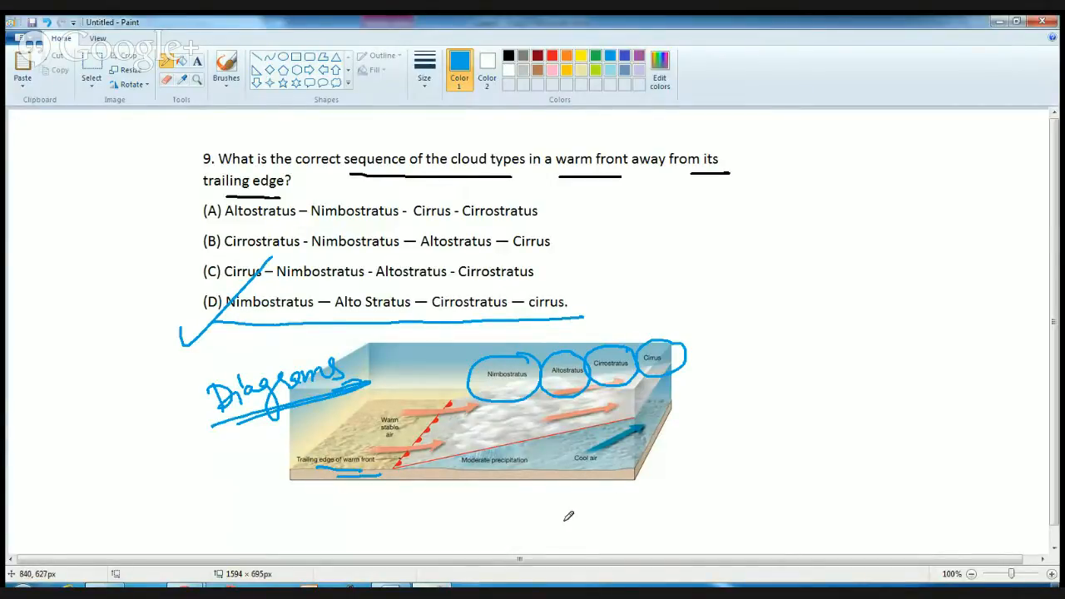
mouse_move(519, 534)
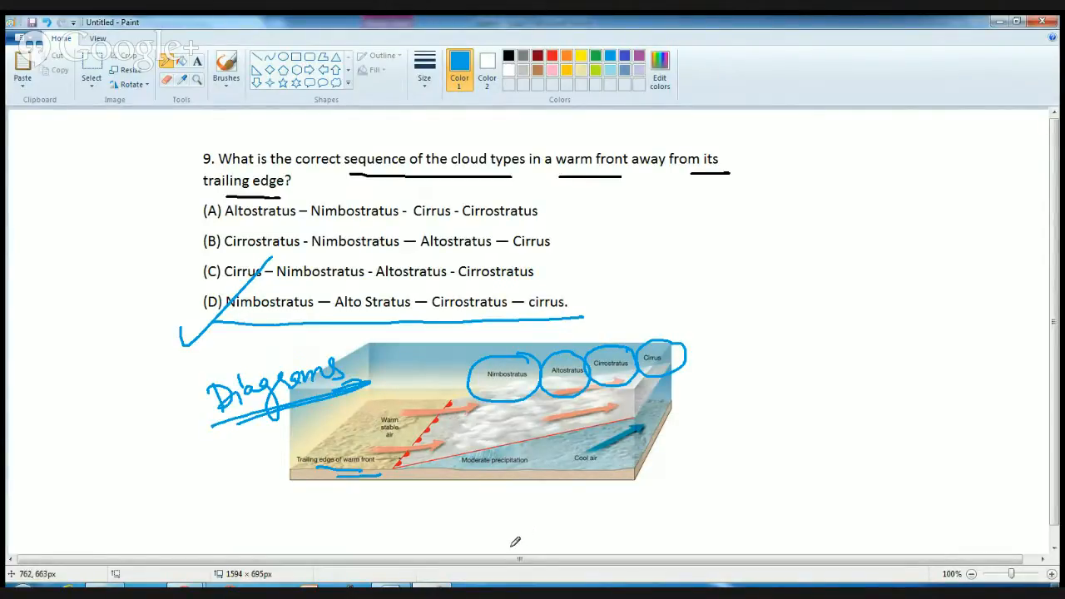
mouse_move(500, 500)
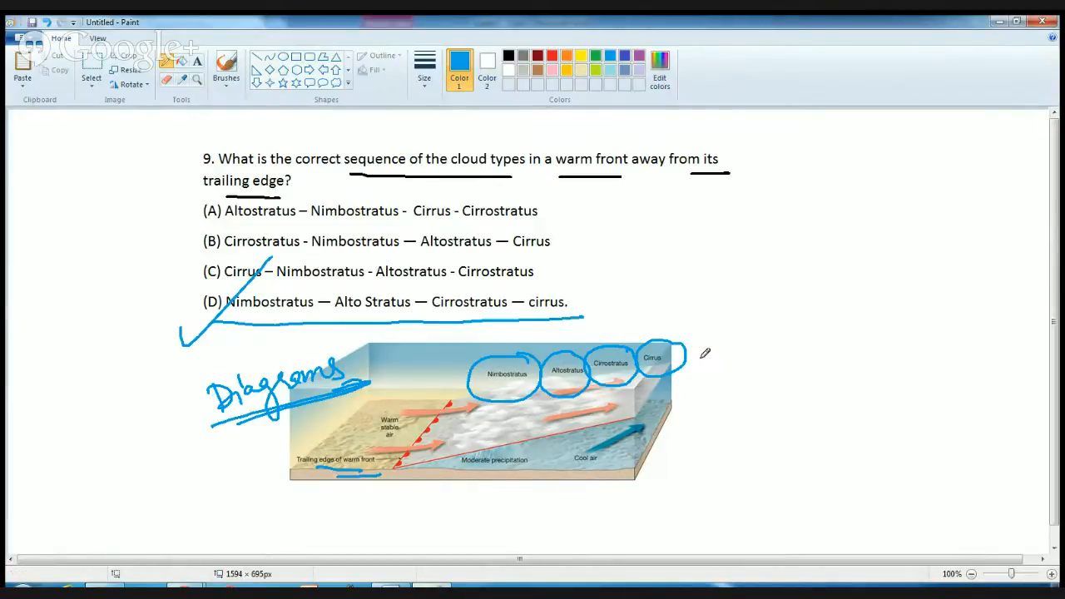
left_click_drag(683, 340, 702, 426)
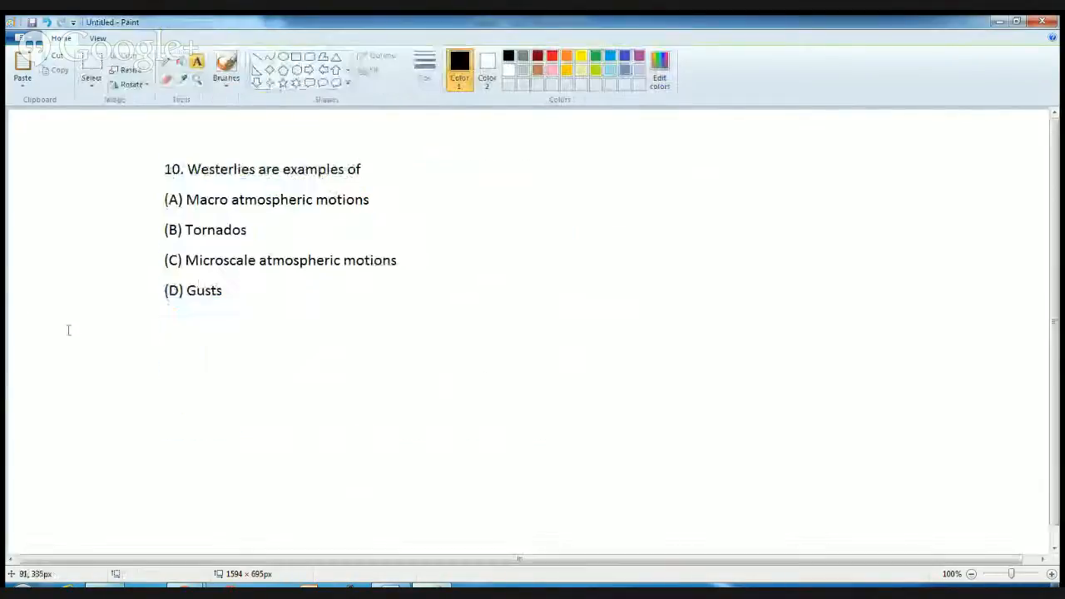
- Underline option A 'Macro atmospheric motions' and add a dash after it
left_click_drag(196, 213, 275, 208)
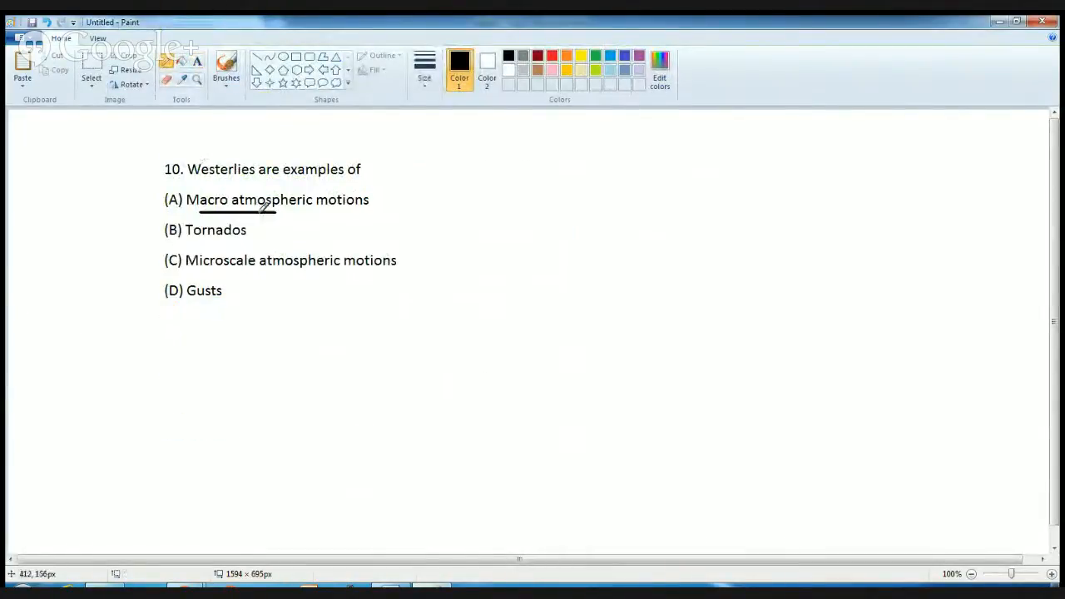
left_click_drag(275, 213, 336, 213)
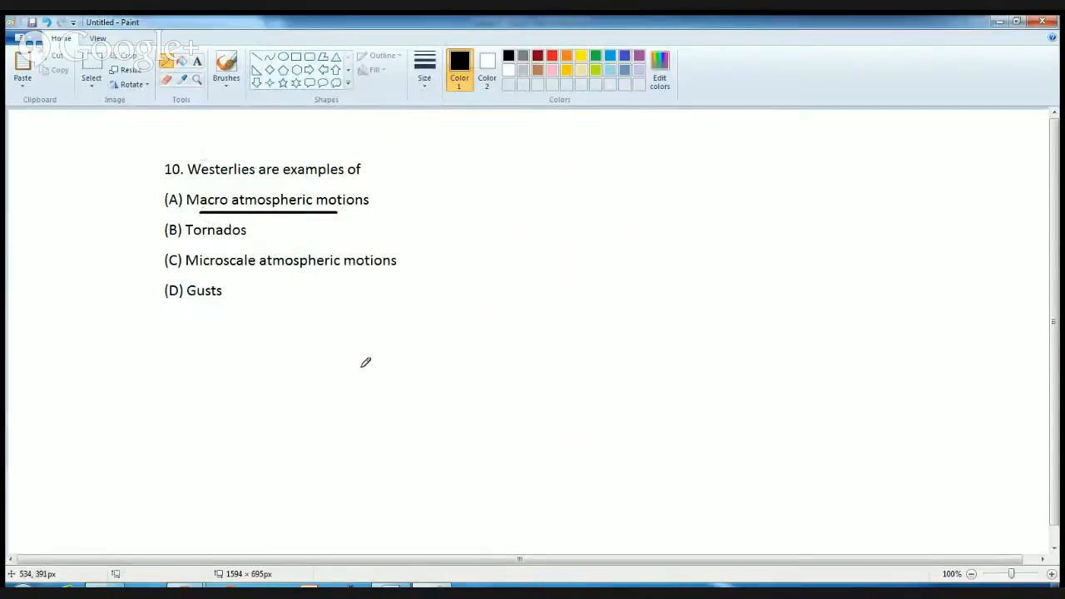
left_click_drag(374, 201, 391, 199)
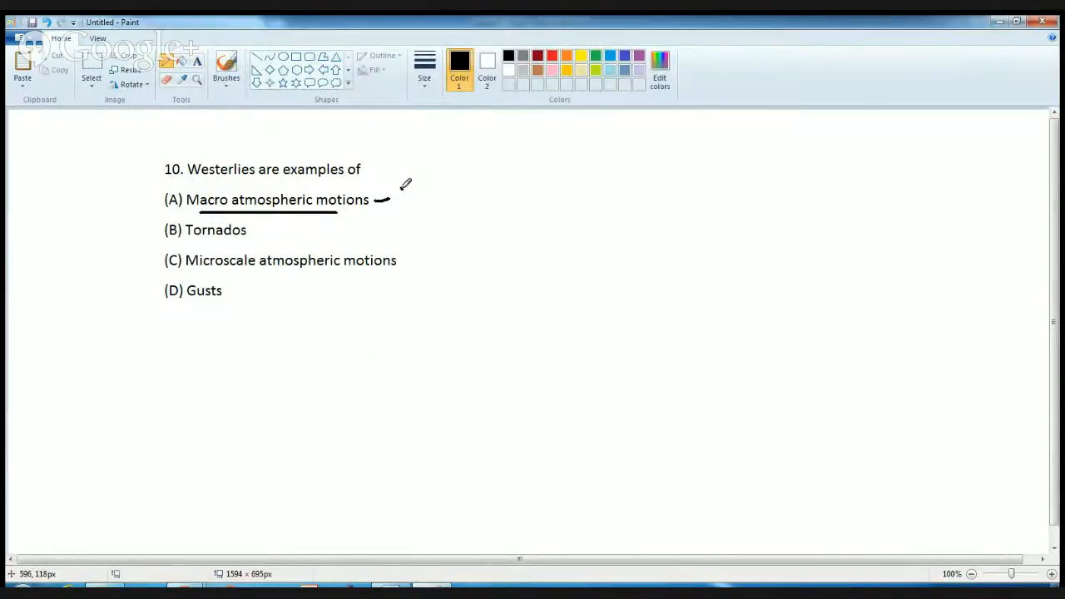
- Handwrite 'westerlies & trade winds' beside option A
left_click_drag(391, 191, 516, 175)
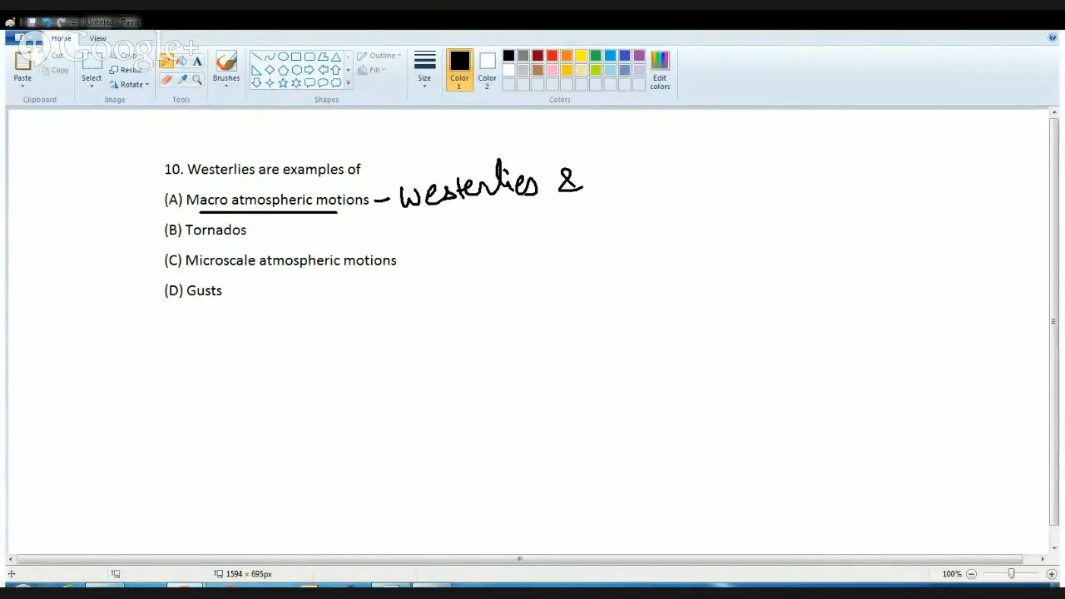
left_click_drag(599, 175, 695, 183)
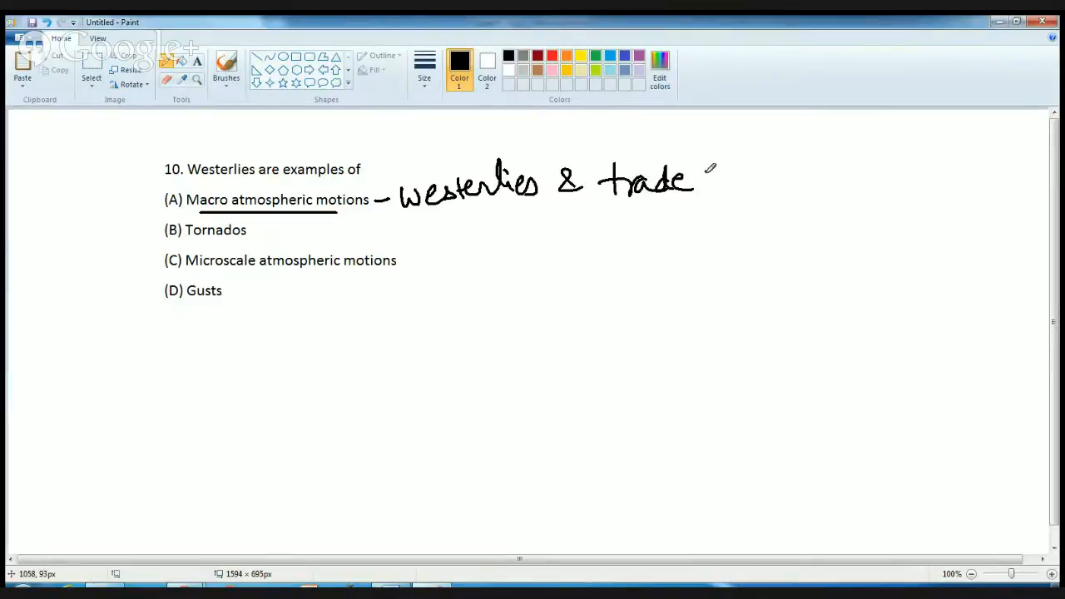
left_click_drag(707, 179, 816, 180)
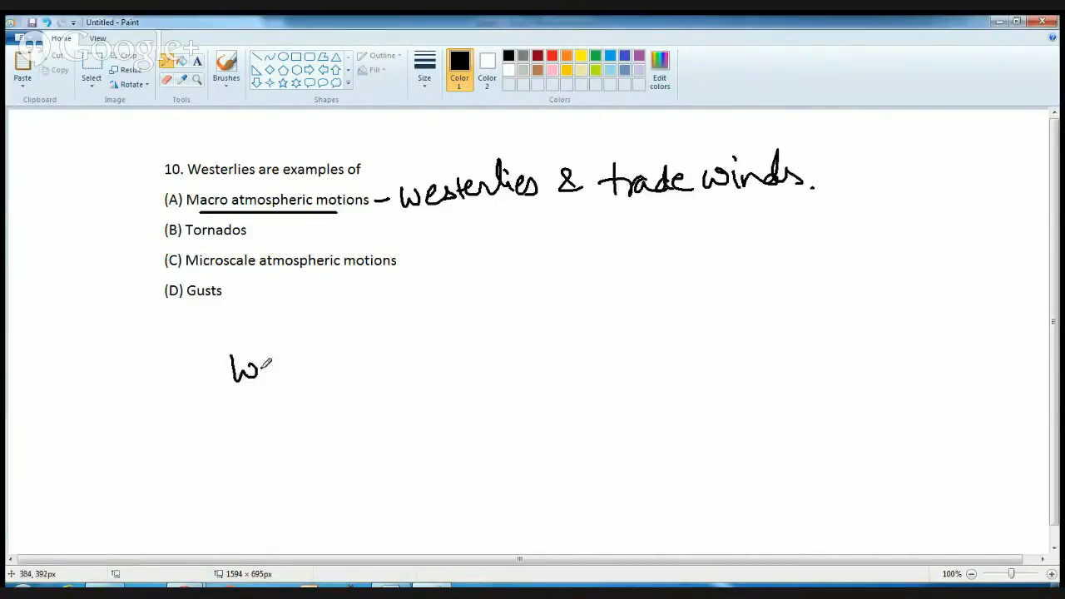
- Handwrite 'weathermap' below the options and mark the list above it
left_click_drag(266, 366, 424, 349)
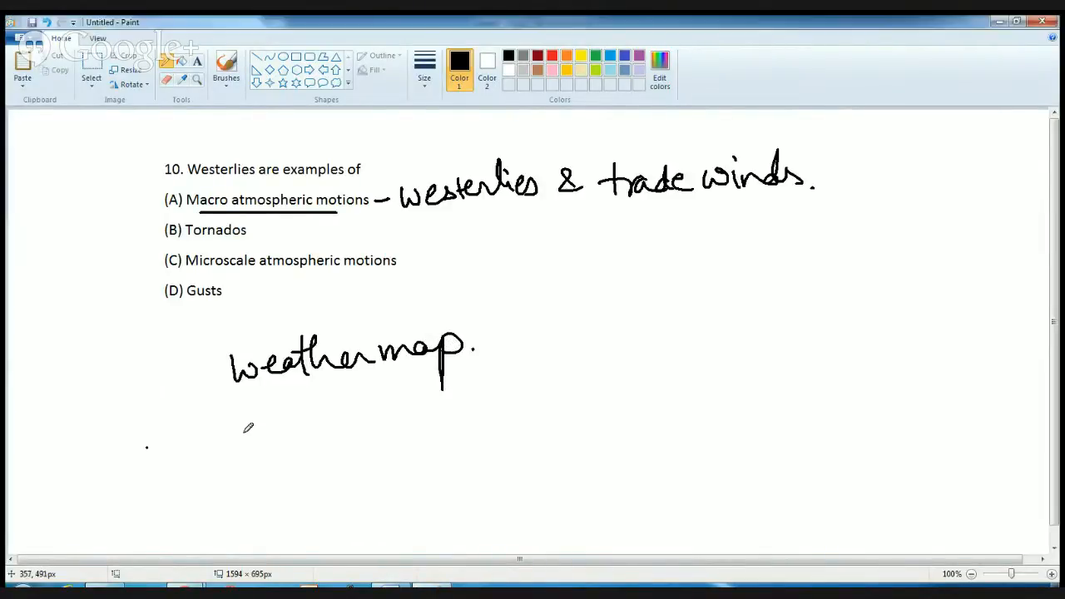
left_click_drag(213, 280, 358, 269)
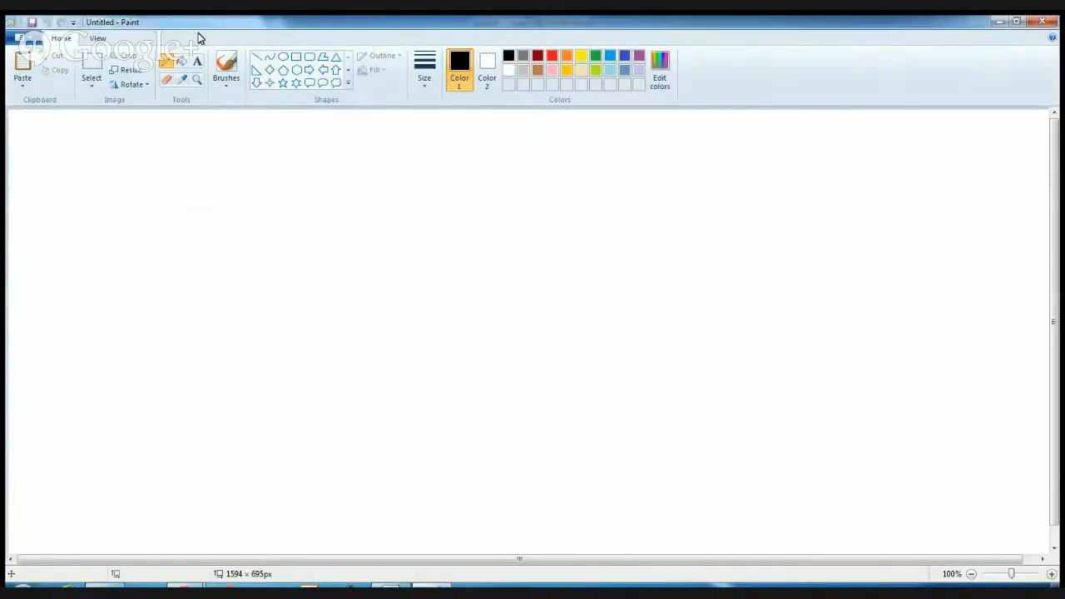
- Place the pasted List 1 / List 2 atmosphere-layers question onto the canvas
left_click_drag(151, 167, 257, 256)
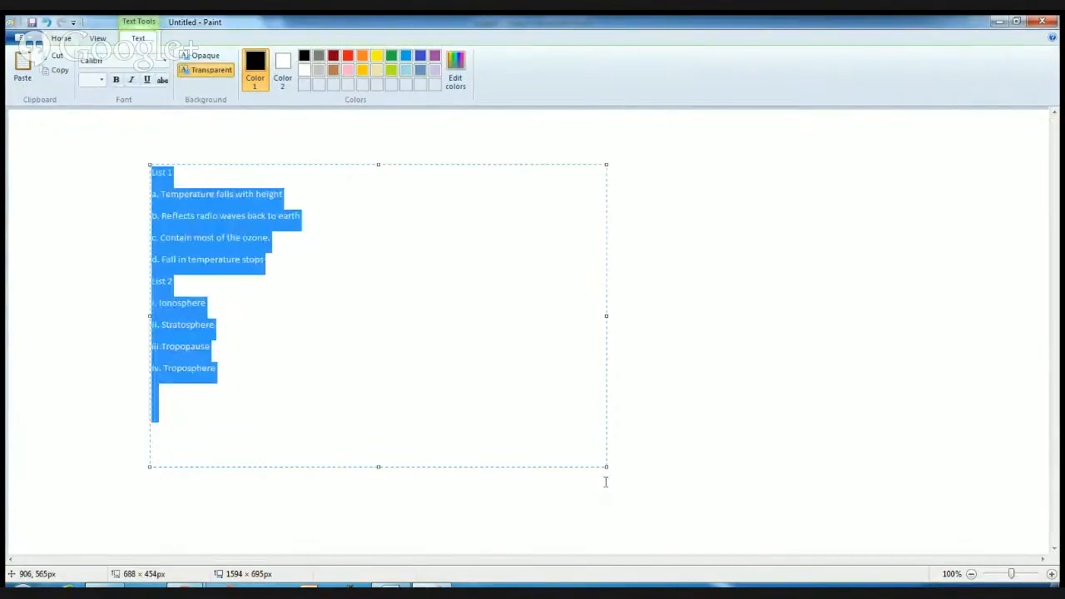
left_click(123, 454)
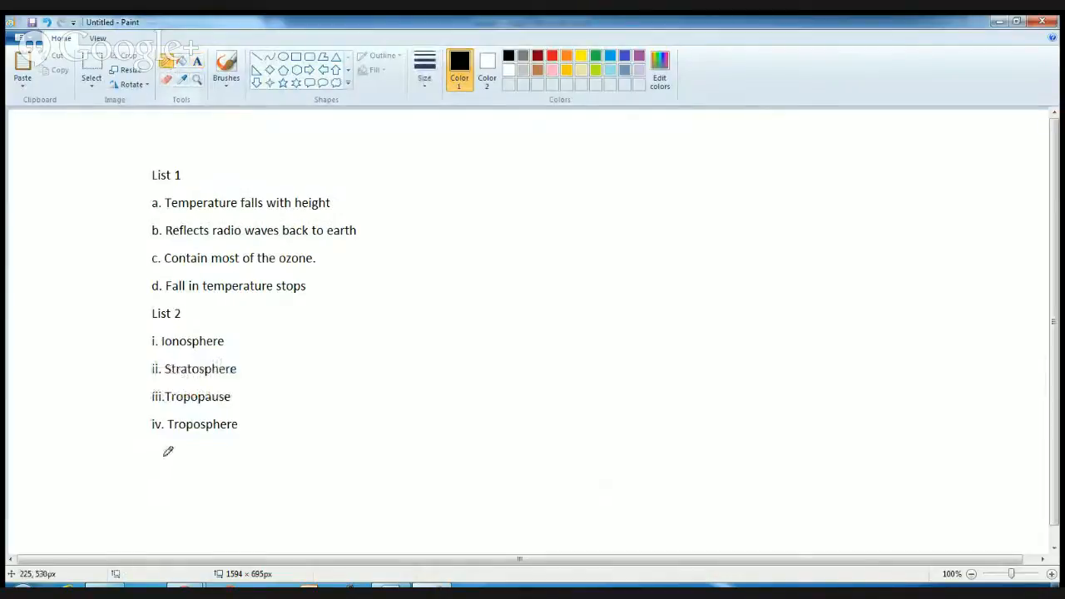
mouse_move(173, 469)
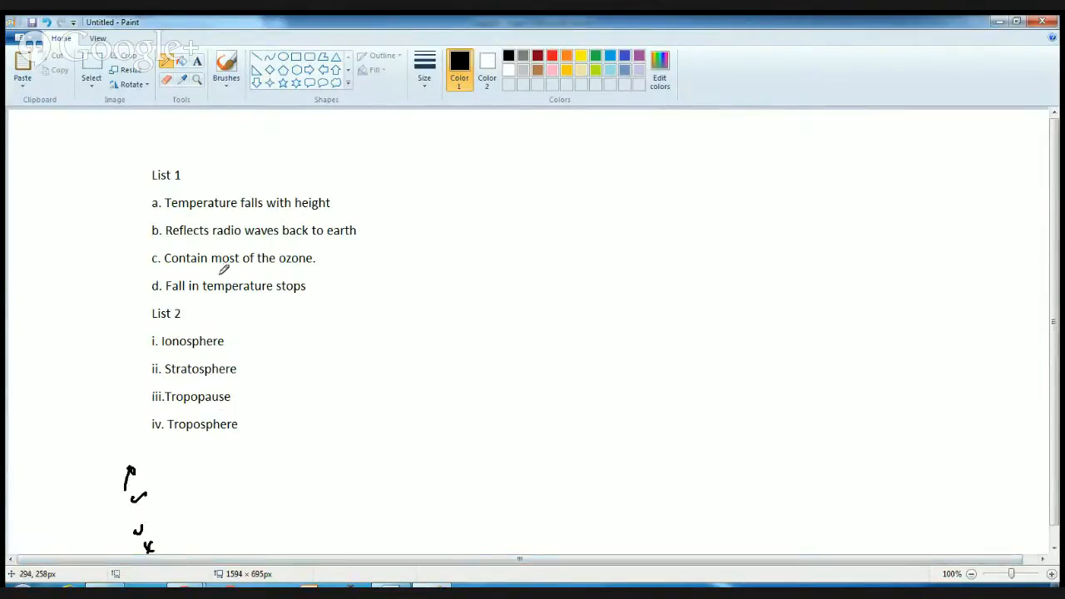
- Underline 'Contain most of the ozone' and 'Temperature falls with height', tick Troposphere
left_click_drag(193, 273, 315, 276)
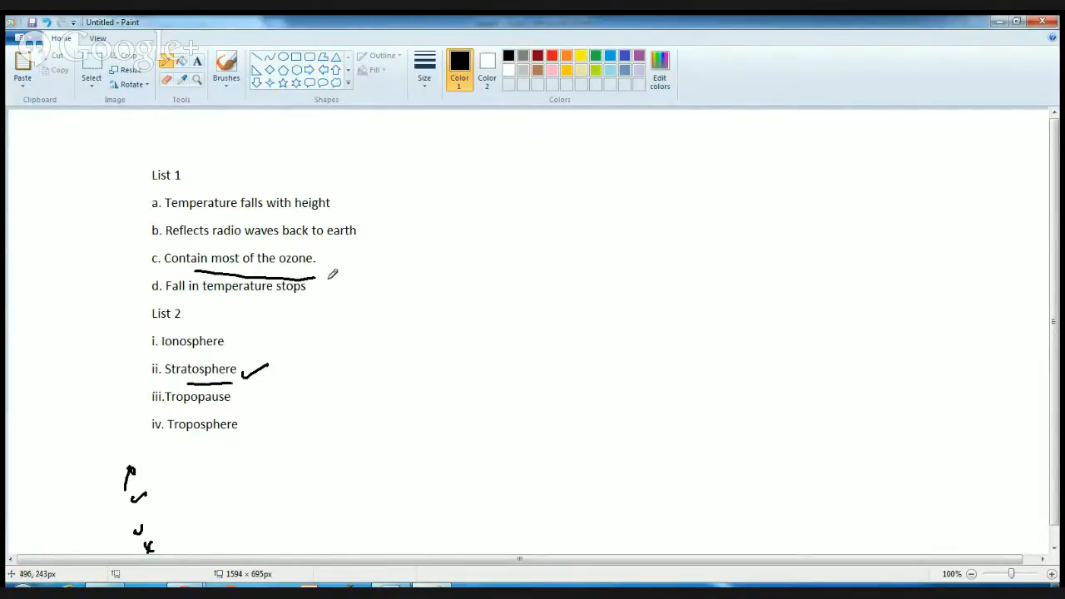
left_click_drag(217, 215, 329, 203)
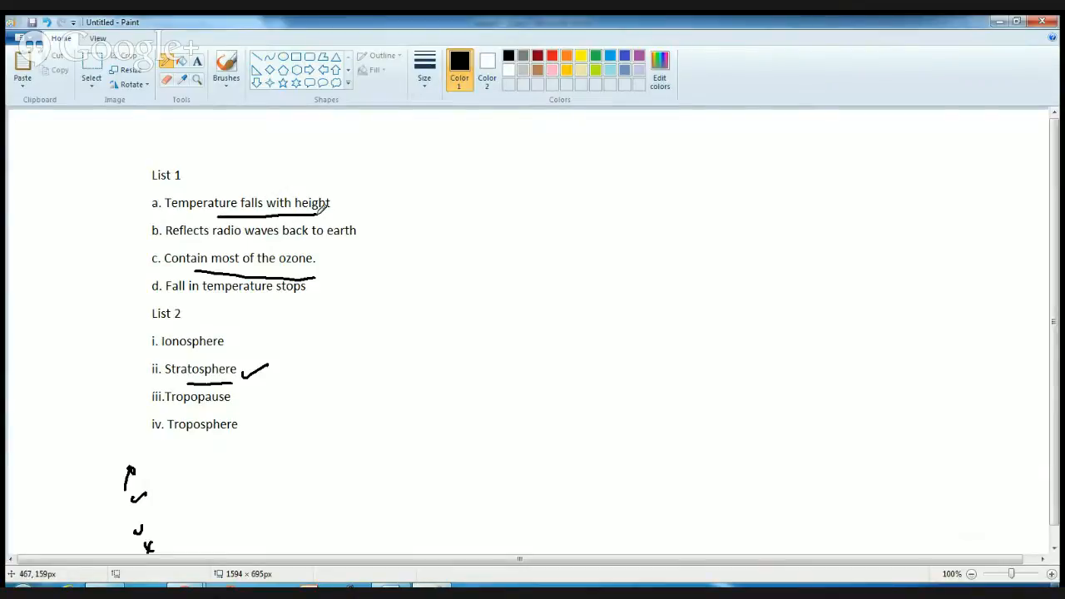
left_click_drag(243, 431, 263, 420)
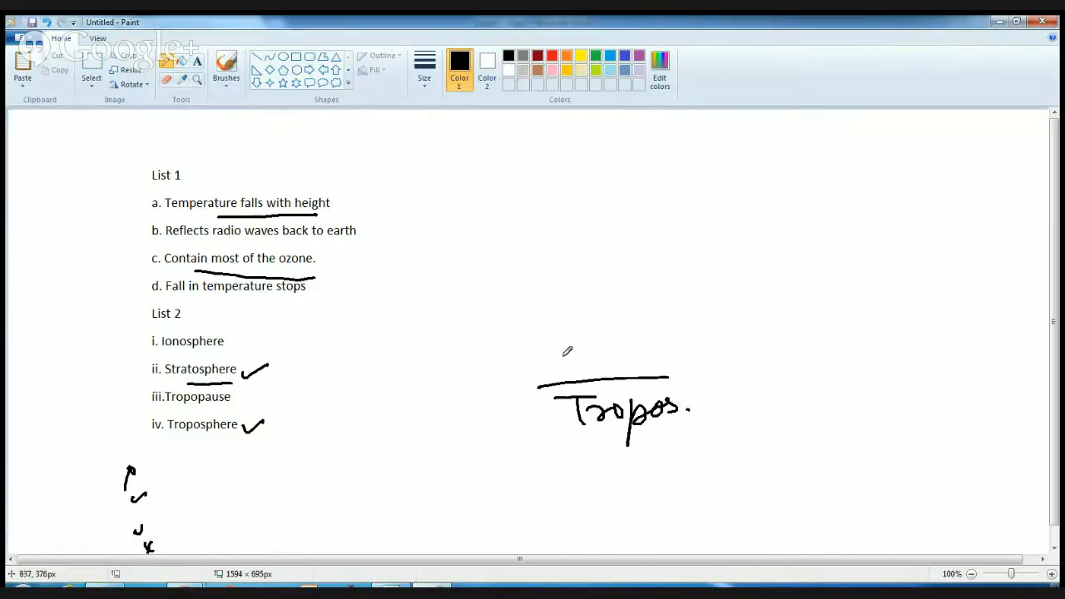
- Sketch the Stratos/Tropopause/Tropos layers, underline remaining clues and circle Ionosphere
left_click_drag(532, 369, 724, 366)
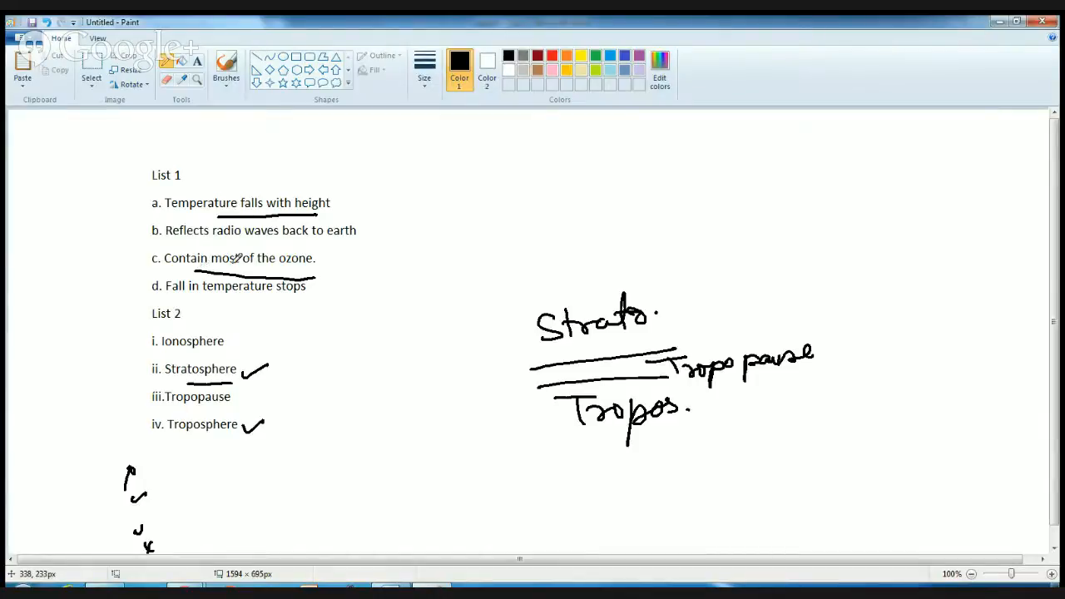
left_click_drag(192, 296, 313, 292)
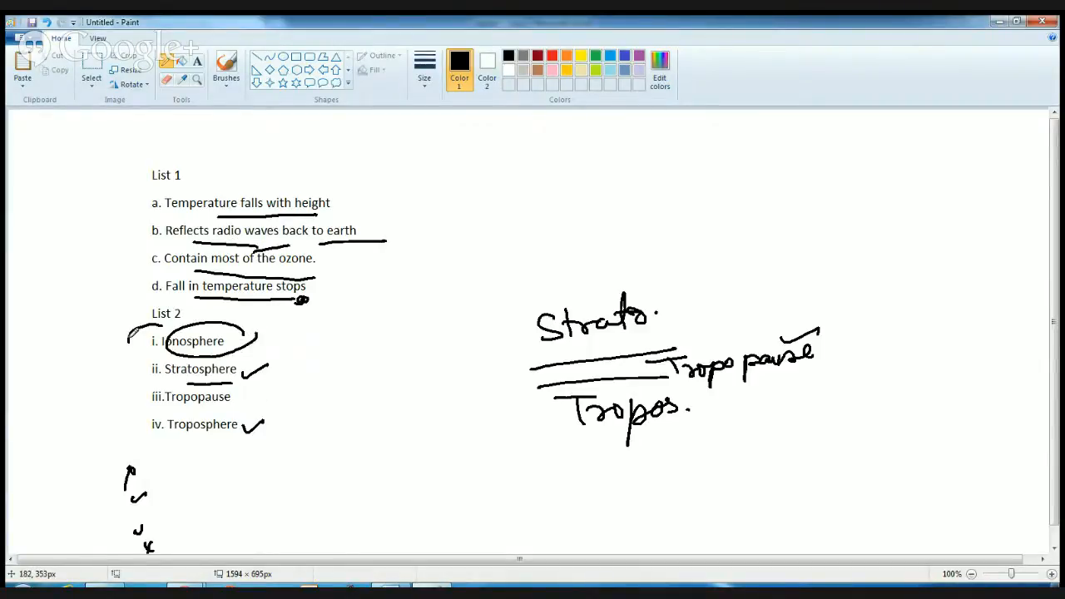
left_click_drag(130, 344, 153, 233)
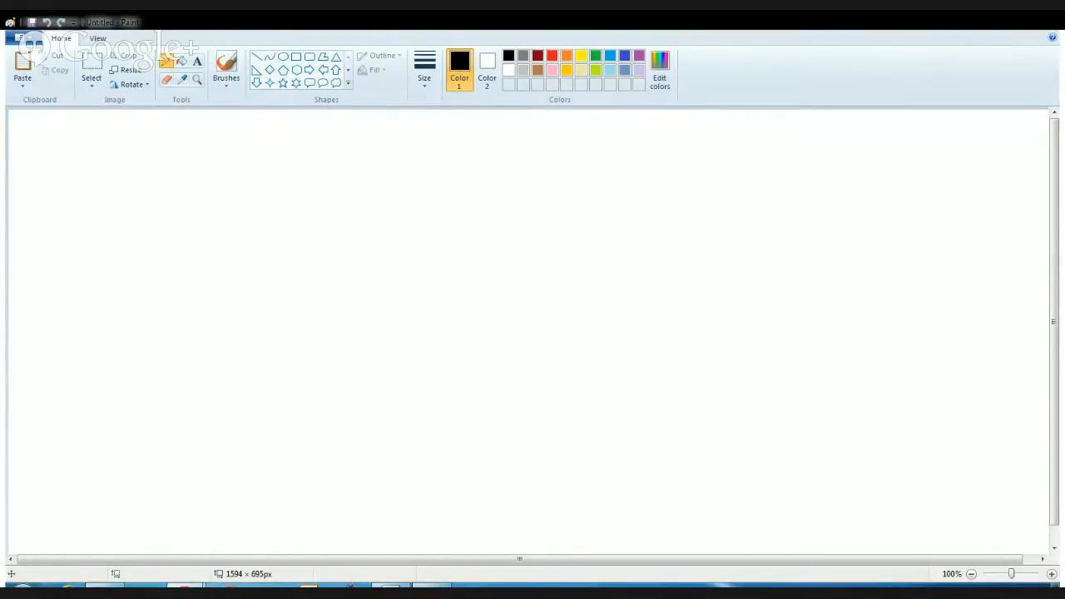
- Place the albedo question on the canvas and double-underline 'albedo'
left_click_drag(207, 183, 641, 383)
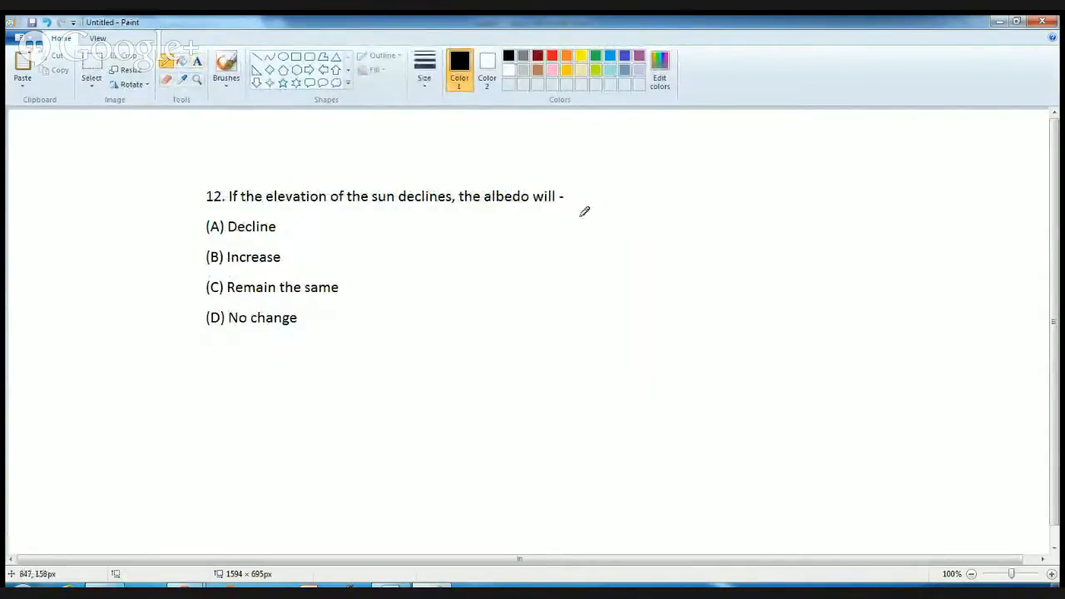
left_click_drag(486, 213, 529, 220)
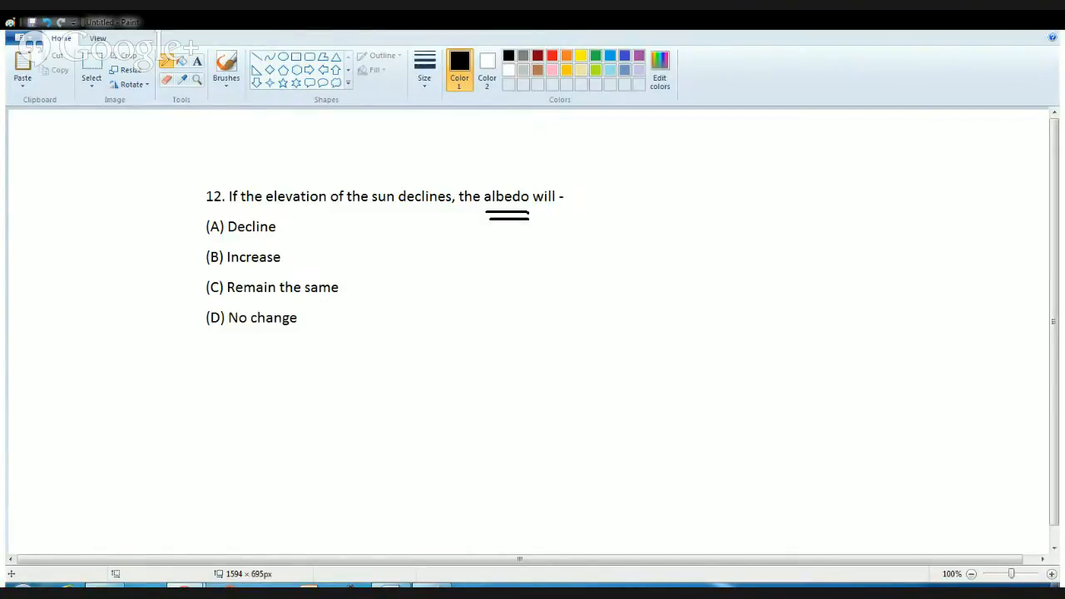
mouse_move(426, 231)
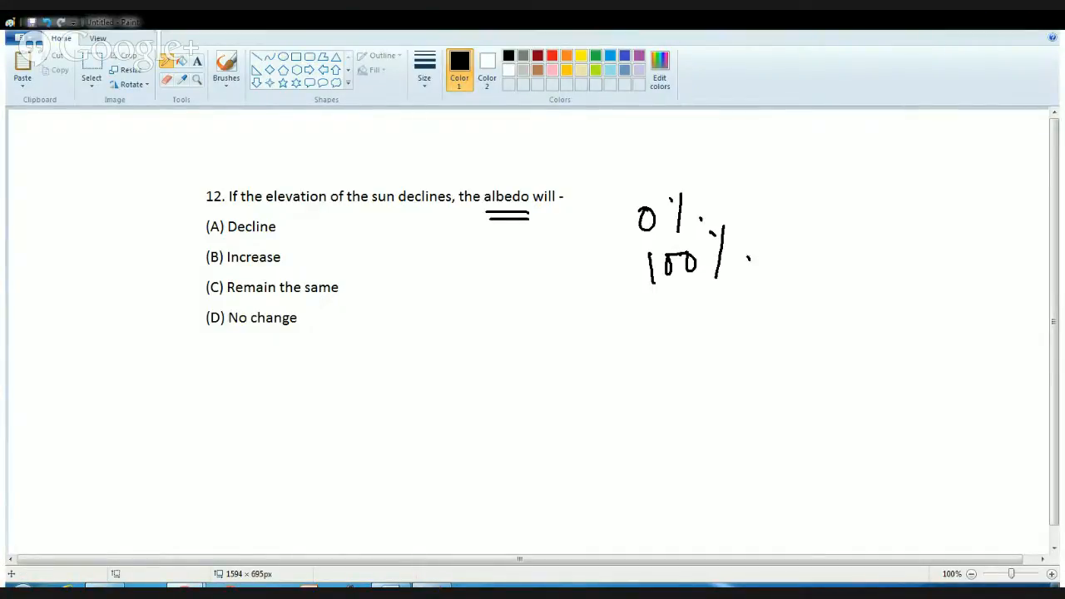
- Tick (B) Increase as the answer and add an angled mark below the options
left_click_drag(186, 267, 224, 249)
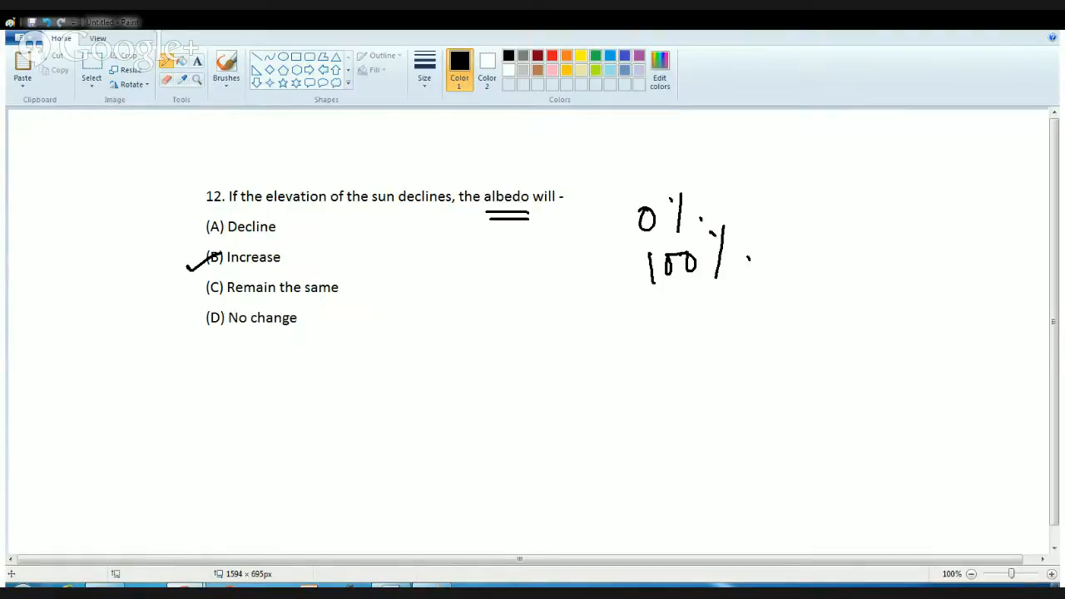
left_click_drag(319, 393, 389, 408)
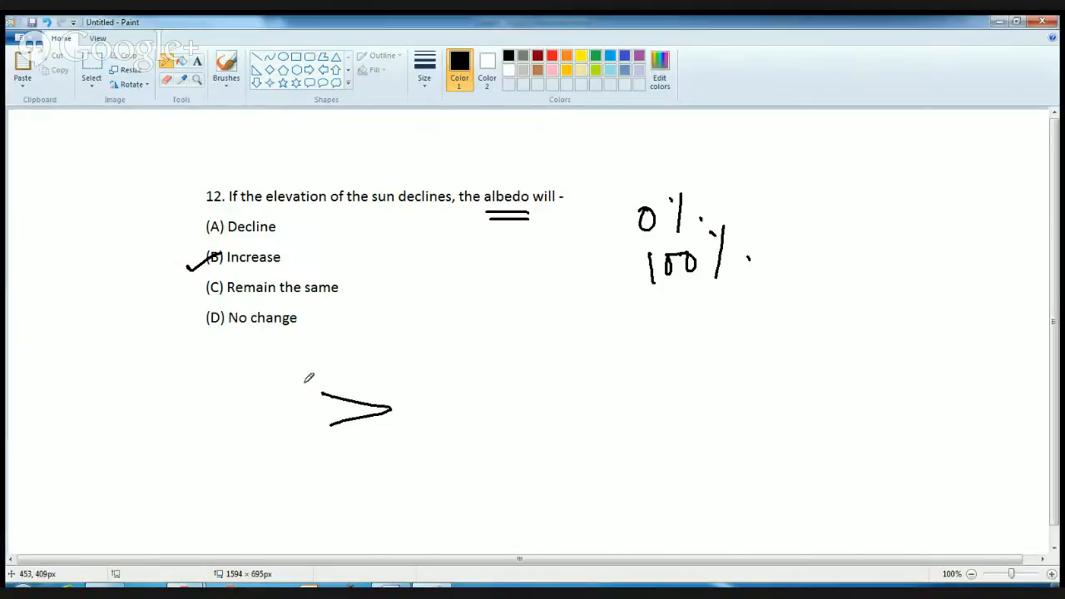
mouse_move(493, 183)
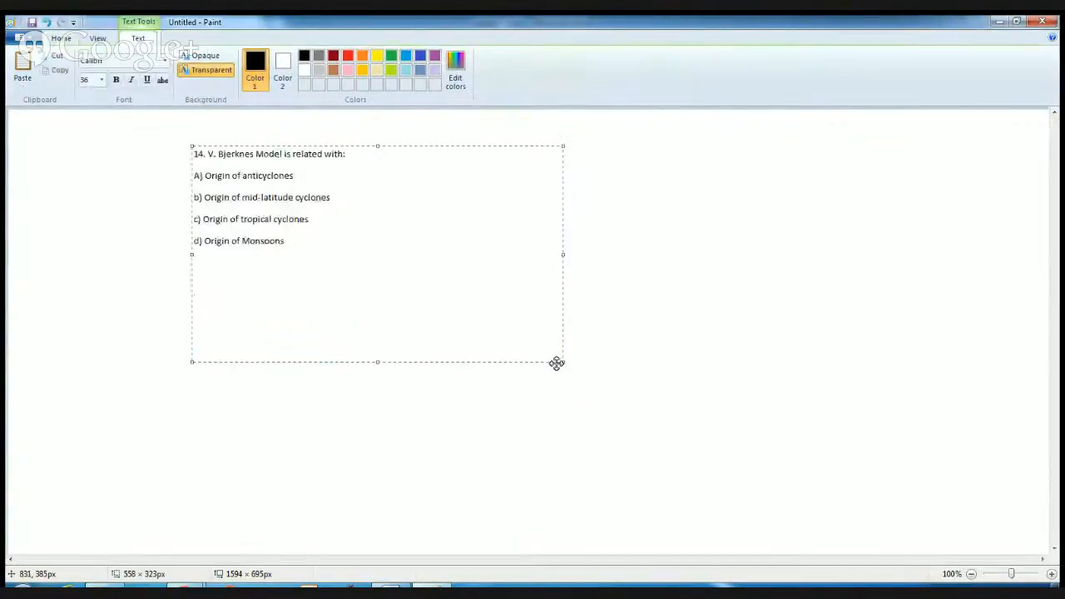
- Commit the Bjerknes question, tick option b and write 'lifecycle' beside it
key("ctrl+a")
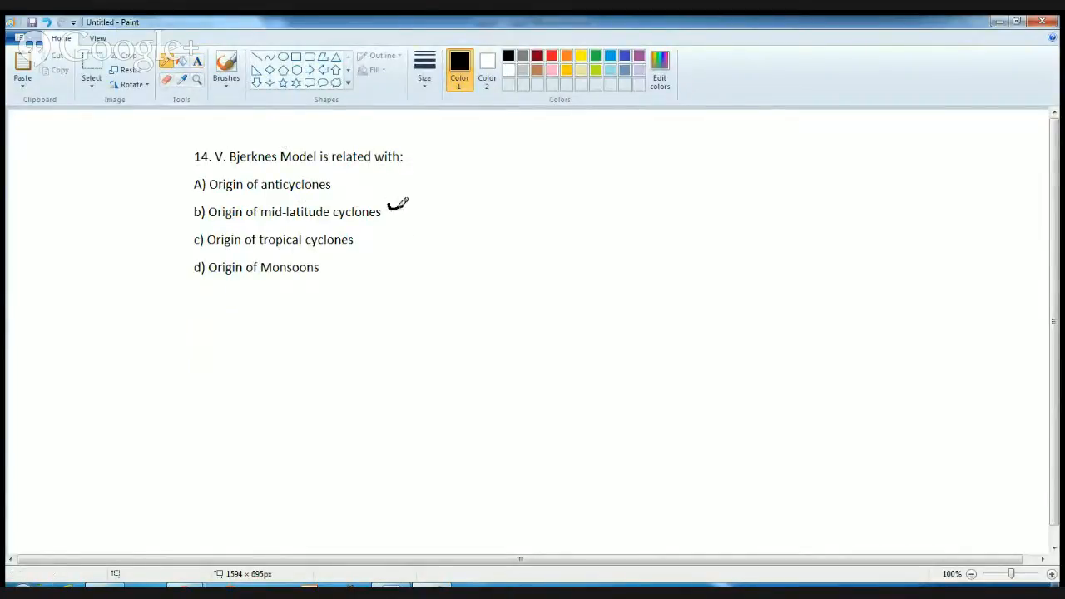
left_click_drag(386, 213, 439, 190)
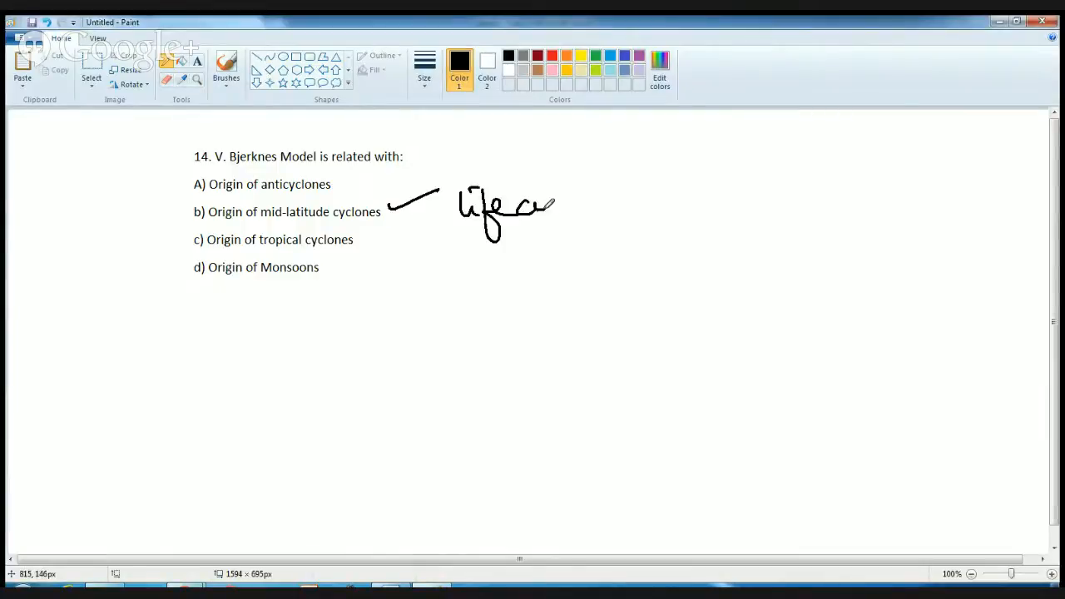
left_click_drag(532, 208, 632, 233)
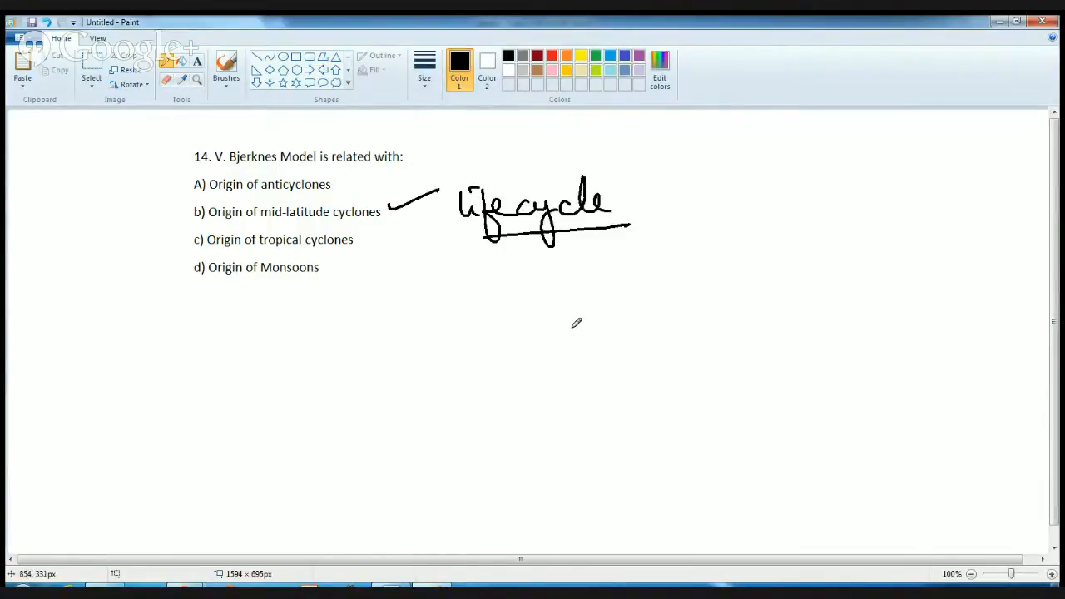
mouse_move(592, 319)
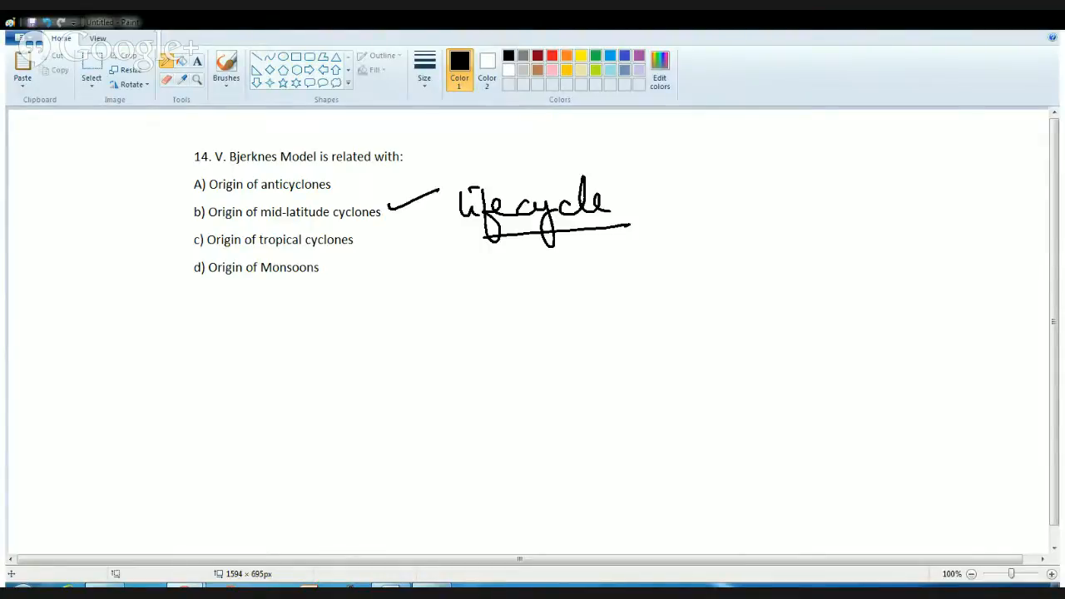
- Write 'fronts' and 'airmass' under lifecycle and brace the three notes together
left_click_drag(546, 249, 566, 286)
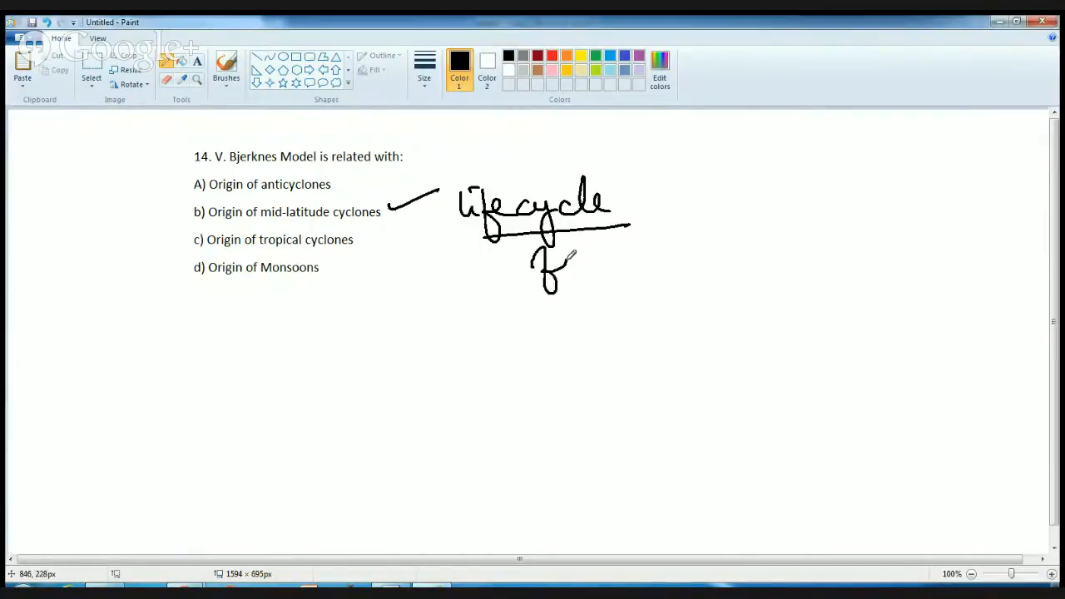
left_click_drag(541, 267, 640, 274)
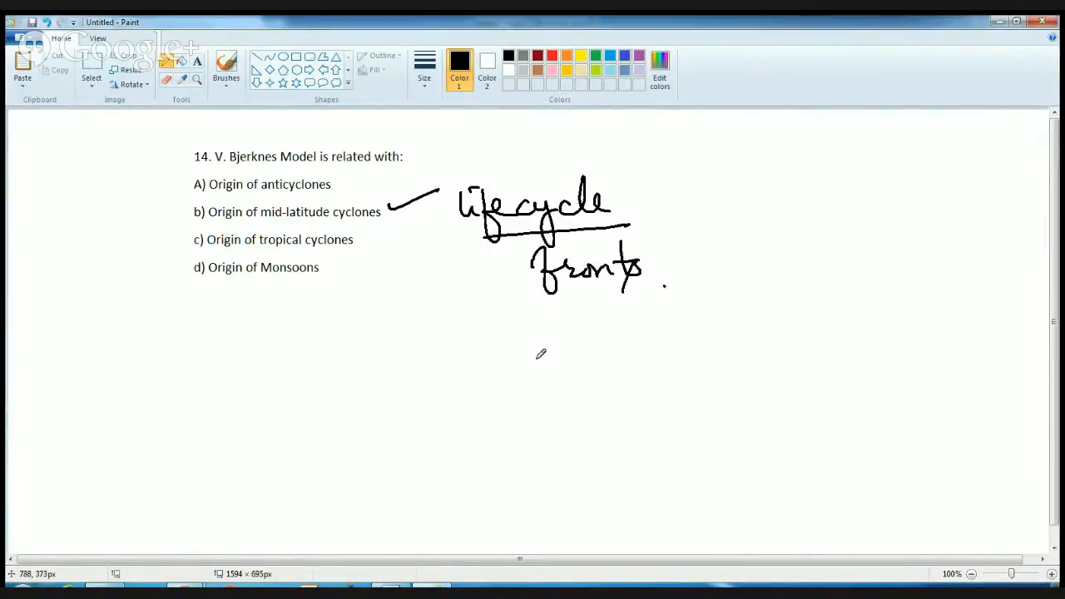
left_click_drag(499, 333, 641, 330)
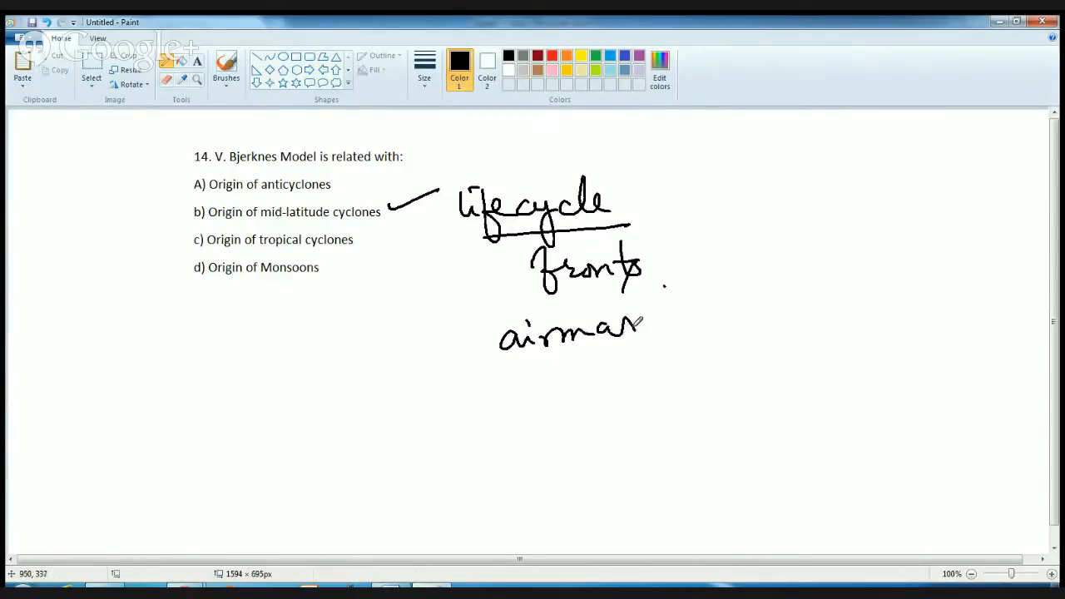
left_click_drag(636, 324, 657, 329)
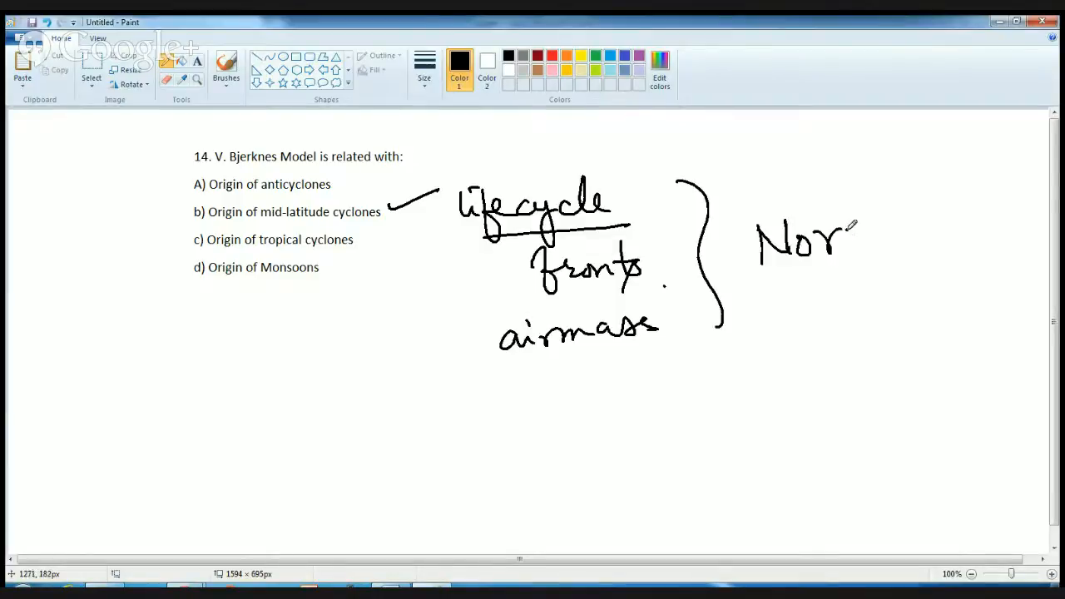
- Write 'Norwegian cyclone model' beside the brace
left_click_drag(857, 225, 973, 258)
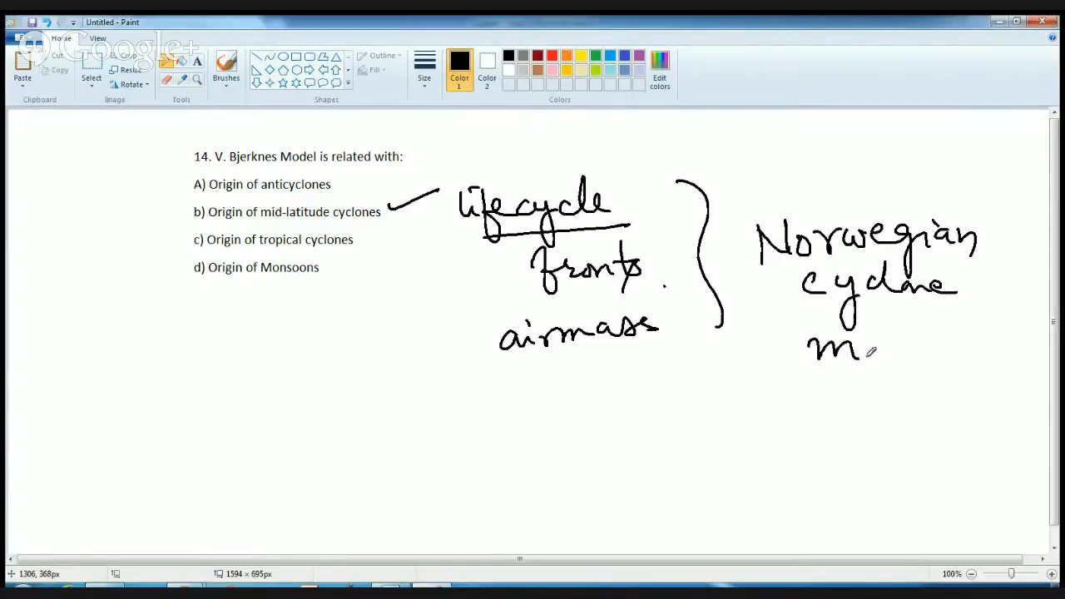
left_click_drag(807, 358, 949, 383)
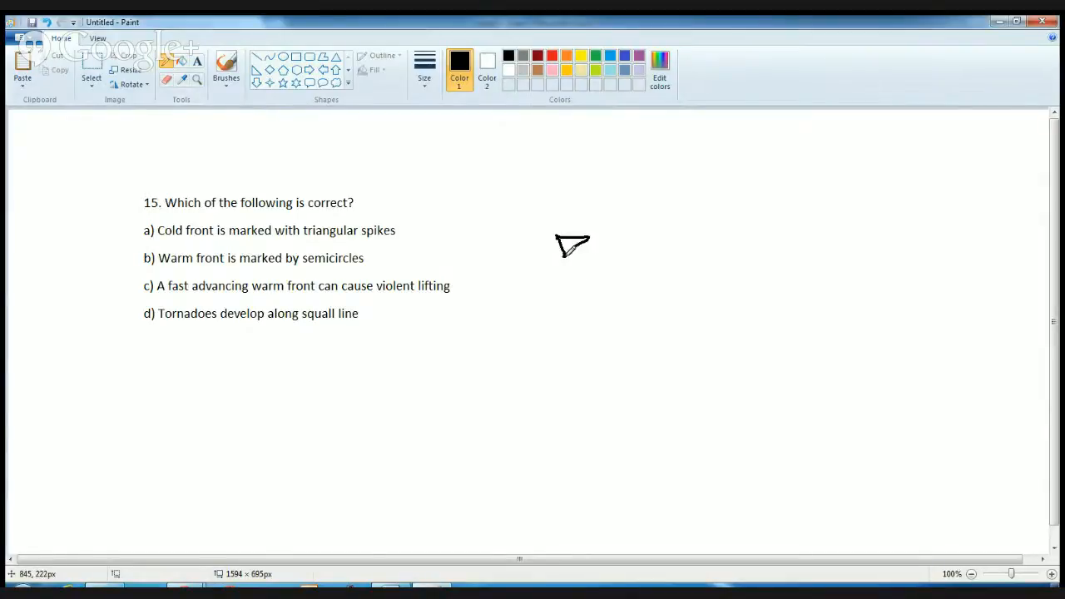
- Draw the cold-front line across and past the triangular spike beside question 15
left_click_drag(596, 241, 532, 225)
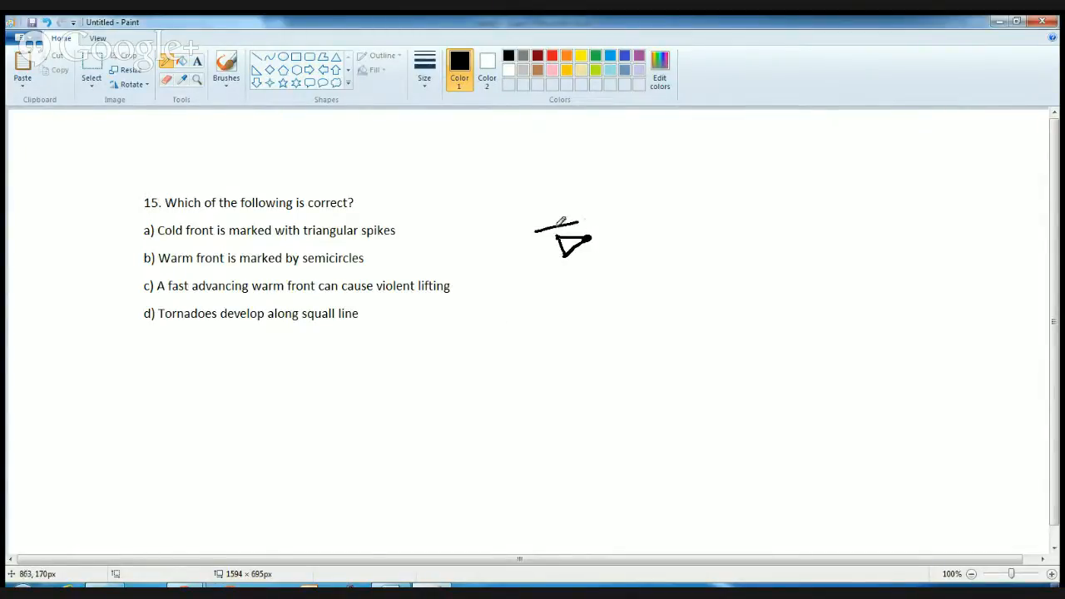
left_click_drag(553, 225, 596, 217)
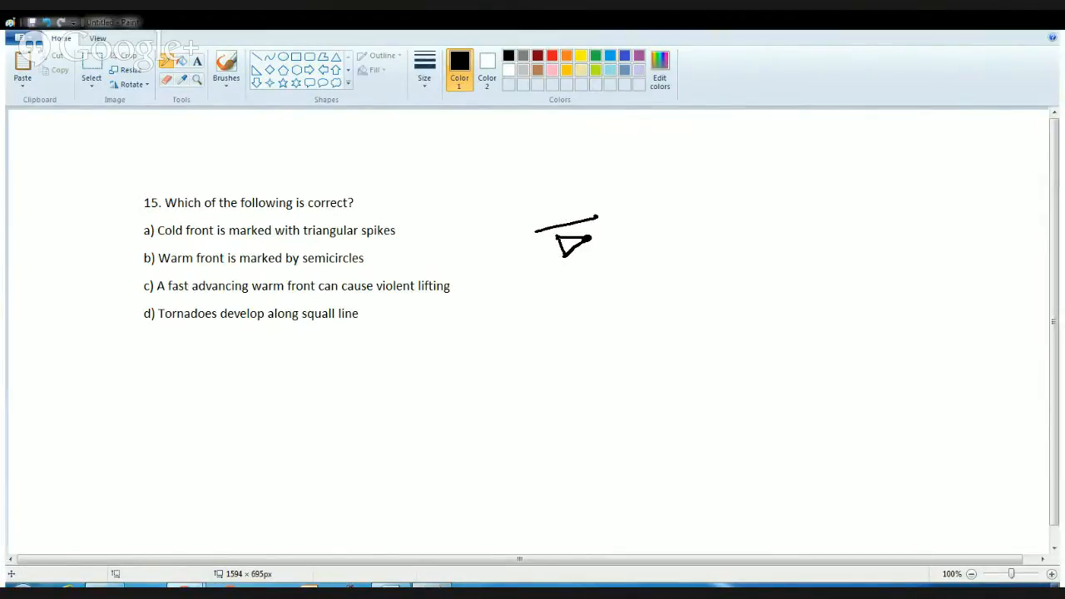